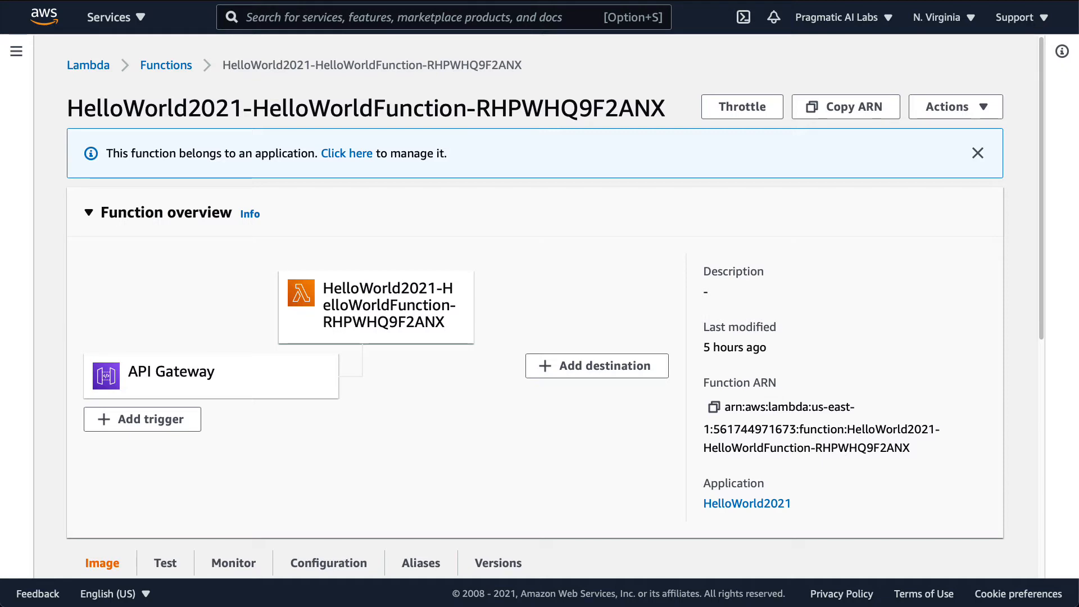
mouse_move(165, 372)
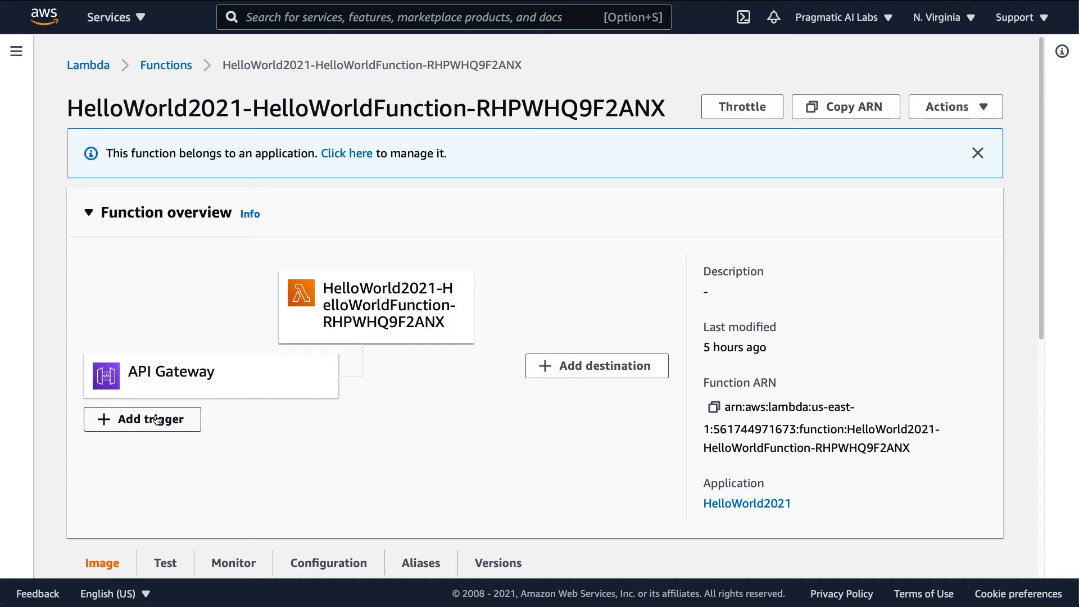
- Add a trigger to HelloWorld2021 and choose S3 from the trigger source list
left_click(142, 420)
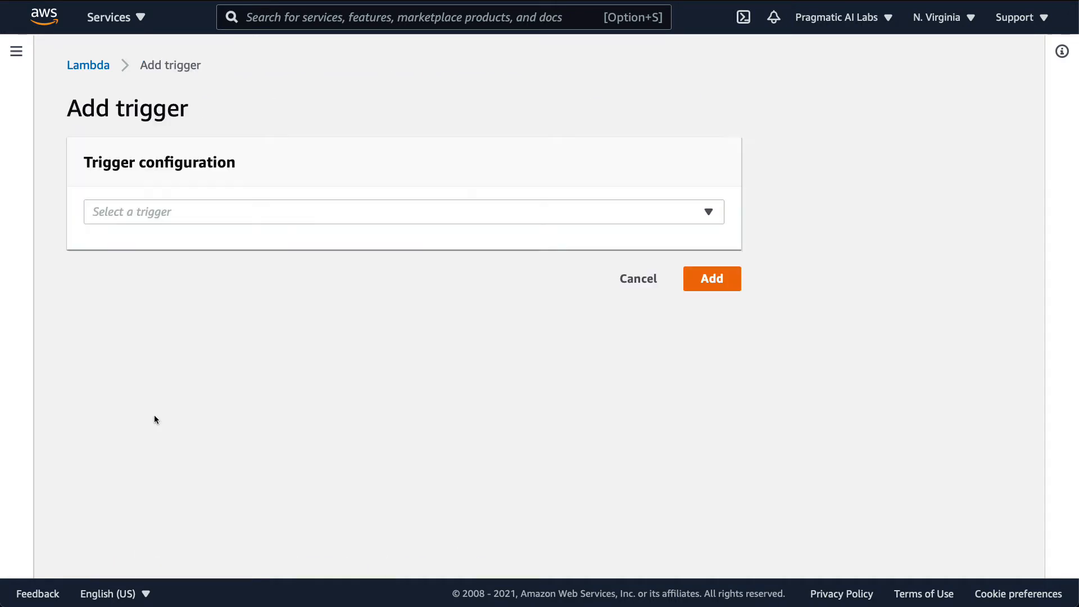
left_click(404, 211)
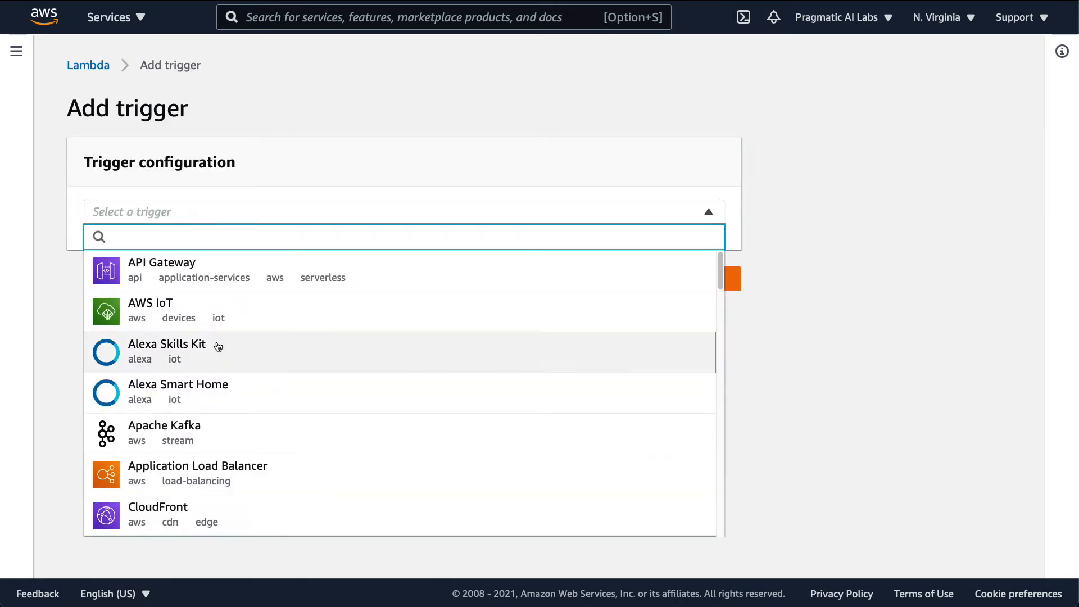
scroll("down", 3)
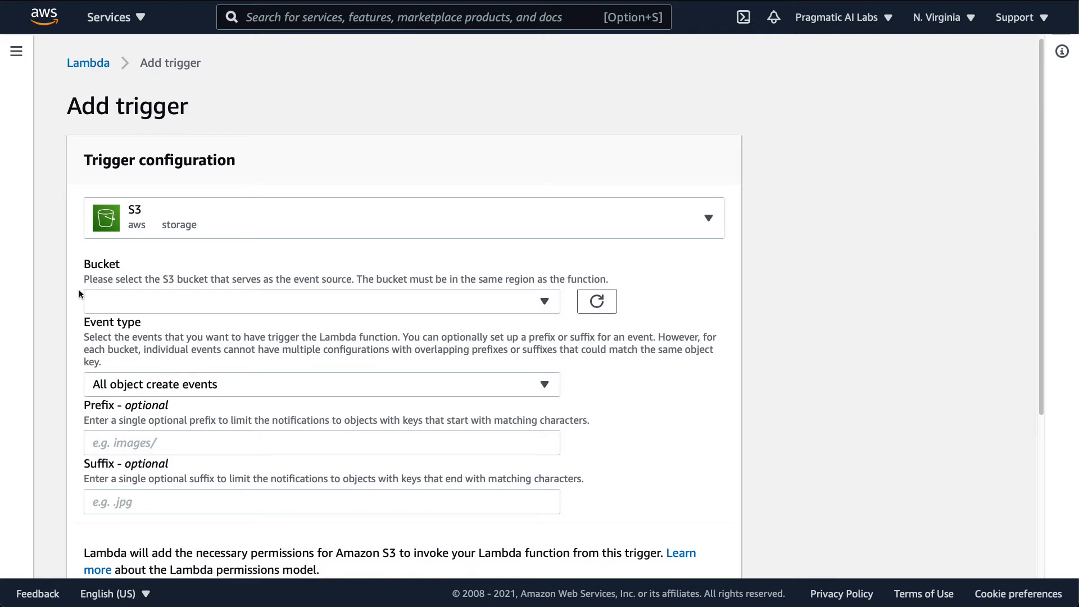
scroll("down", 3)
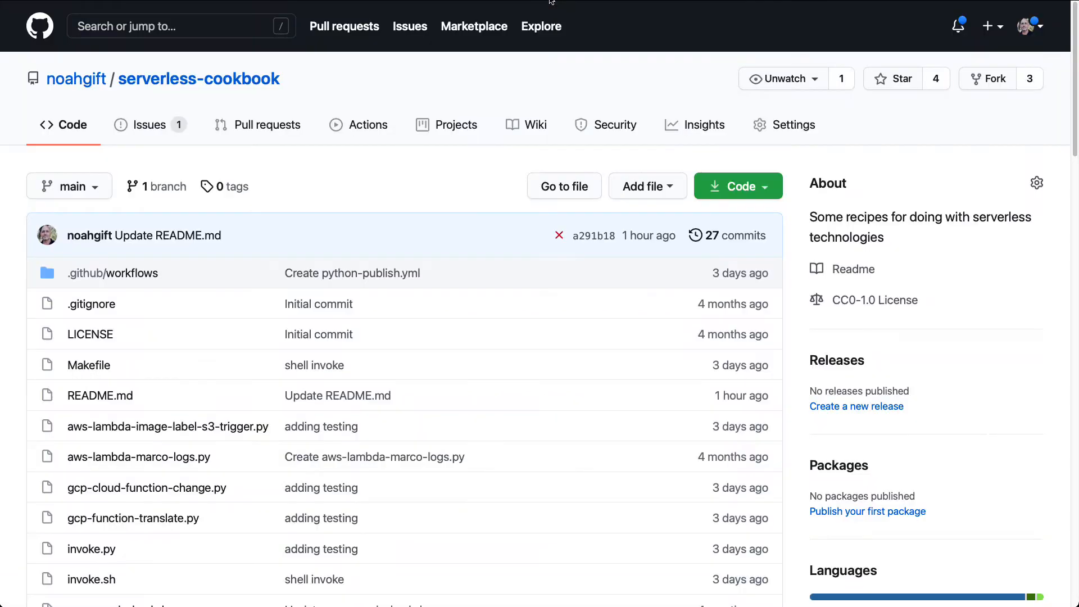
mouse_move(431, 297)
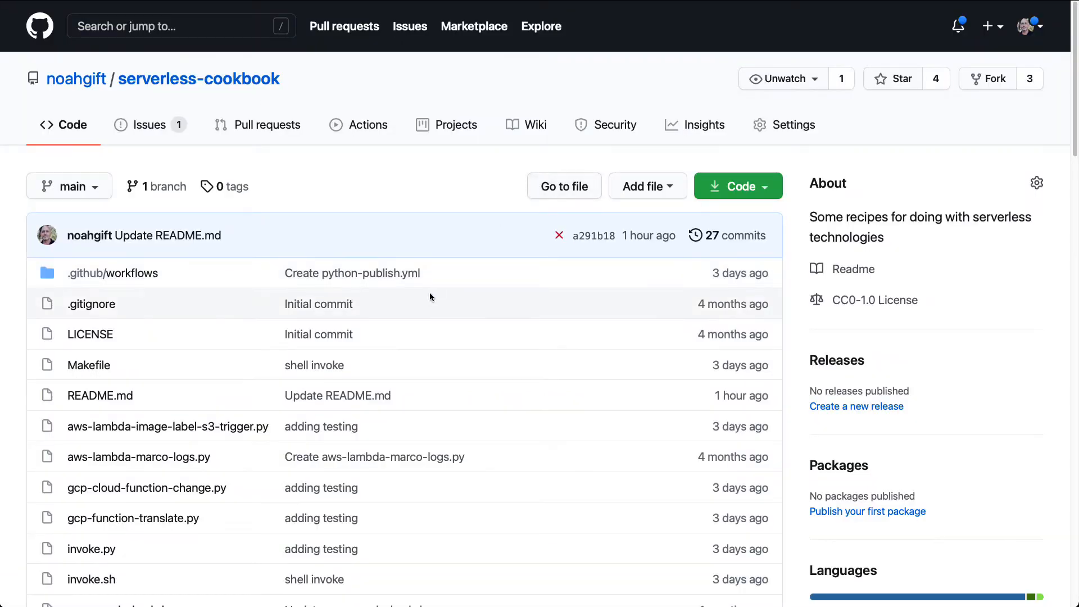
- Open aws-lambda-image-label-s3-trigger.py and highlight the label_function definition
scroll("down", 3)
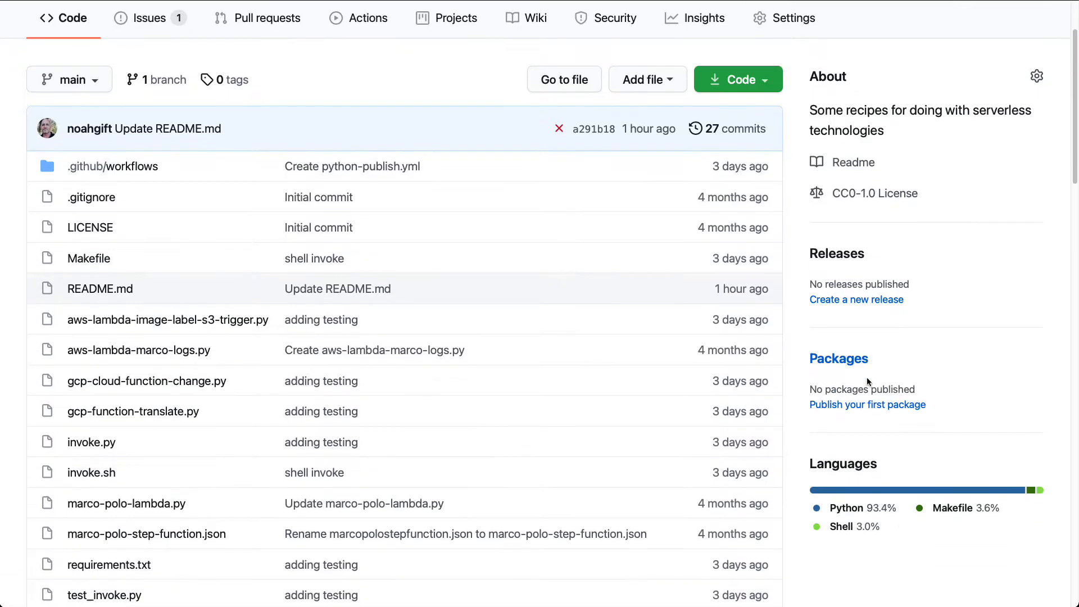
mouse_move(168, 319)
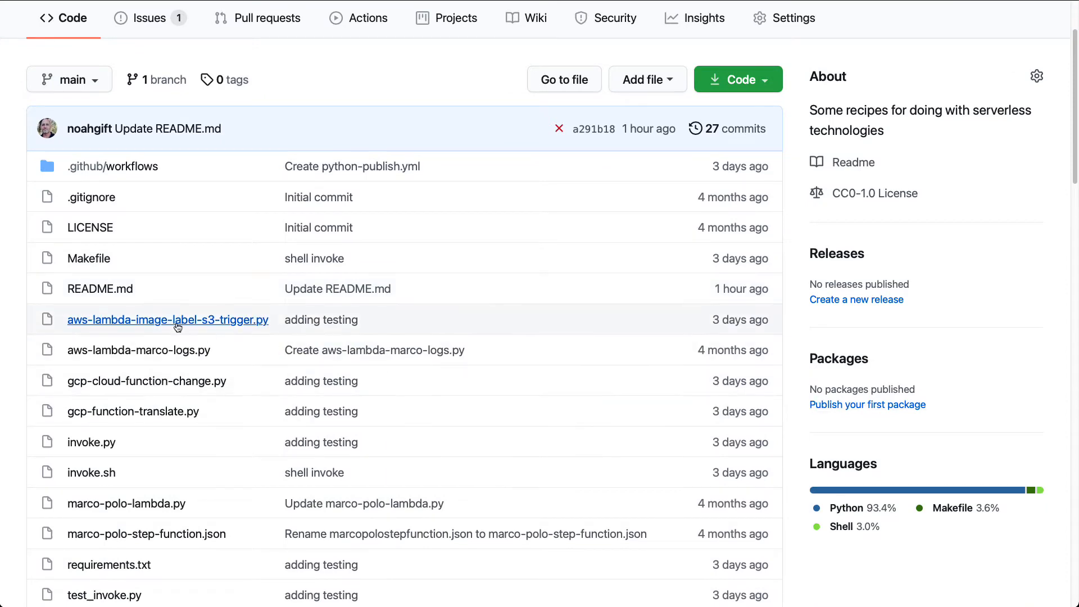
left_click(168, 319)
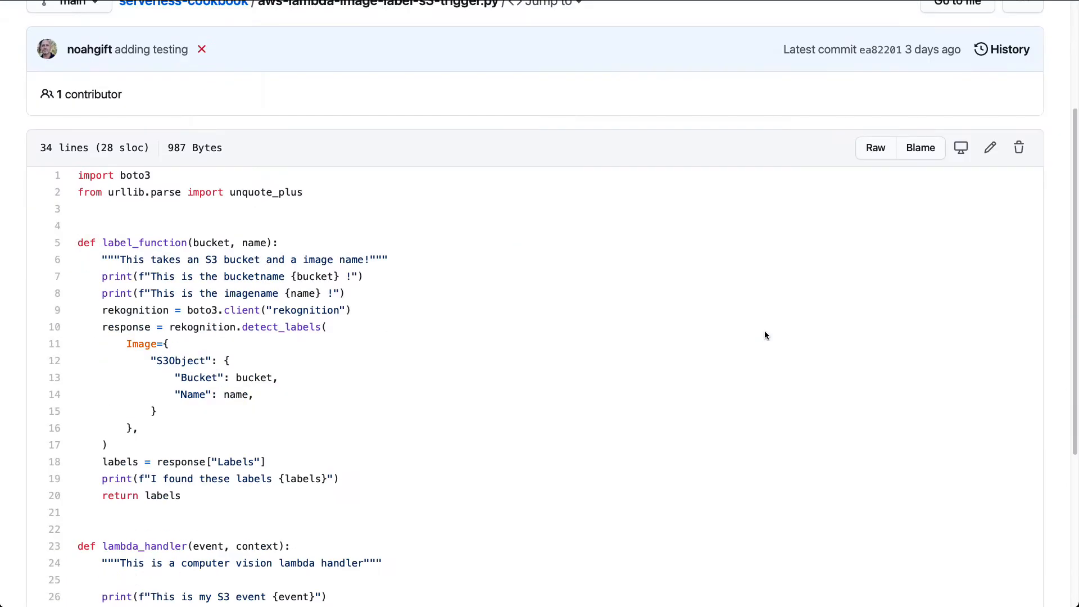
scroll("down", 3)
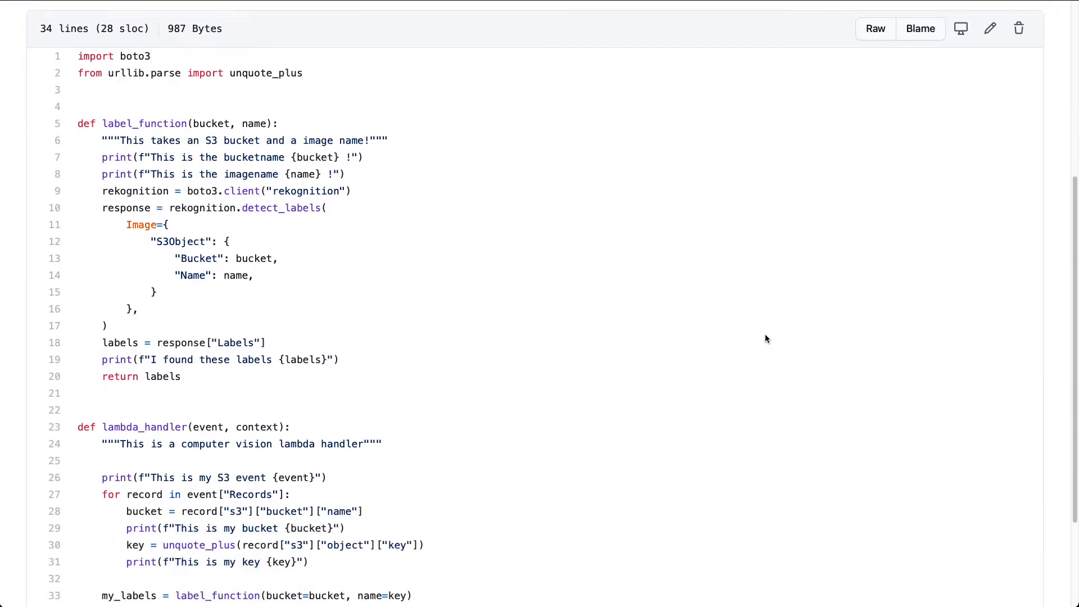
scroll("down", 3)
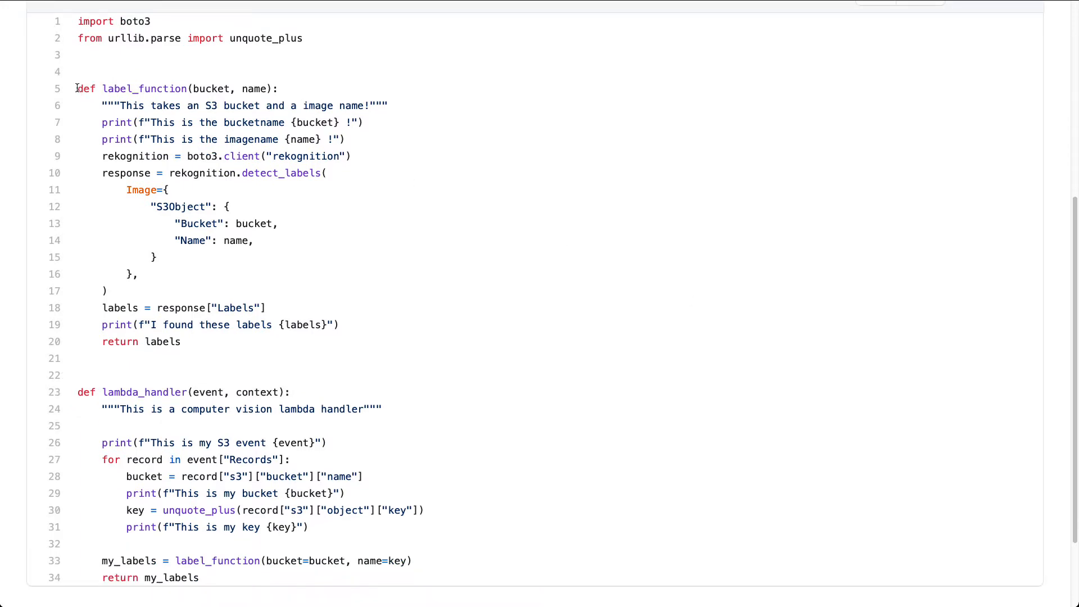
left_click_drag(77, 88, 182, 341)
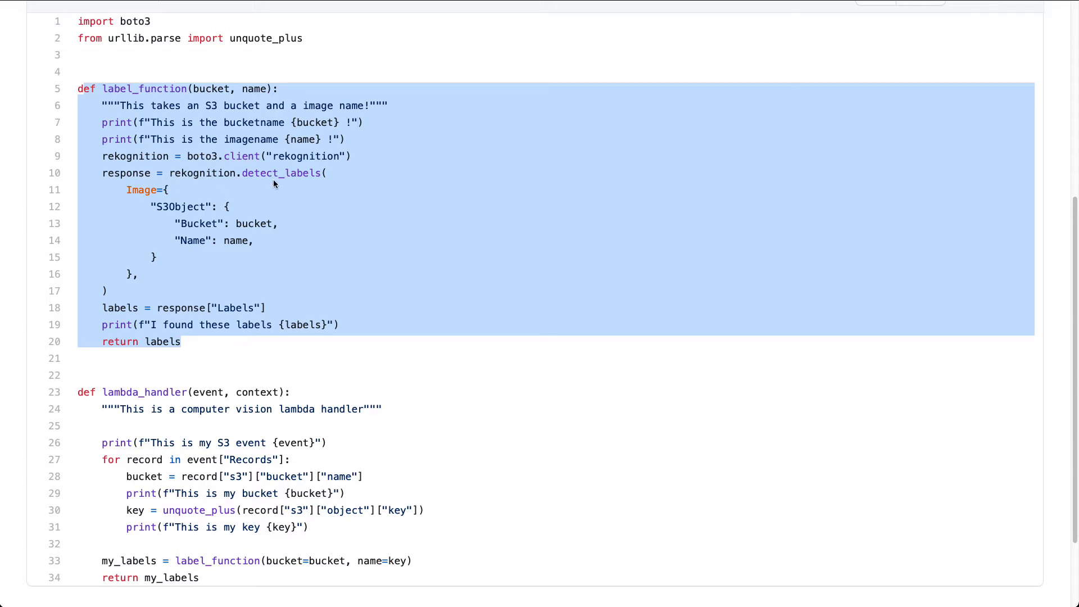
mouse_move(234, 292)
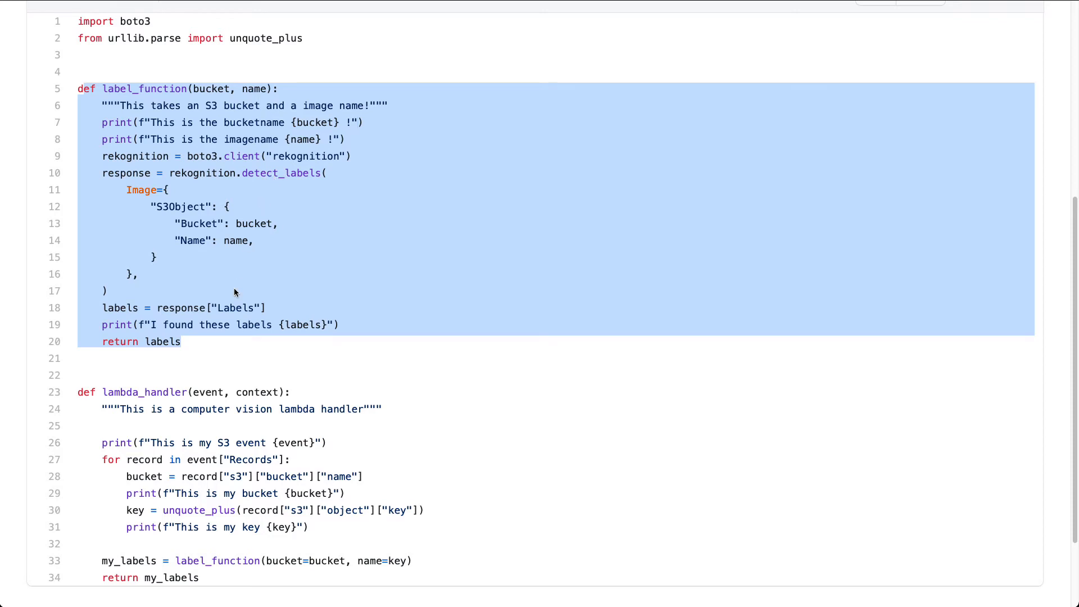
- Highlight the handler loop reading each record's bucket name
scroll("down", 3)
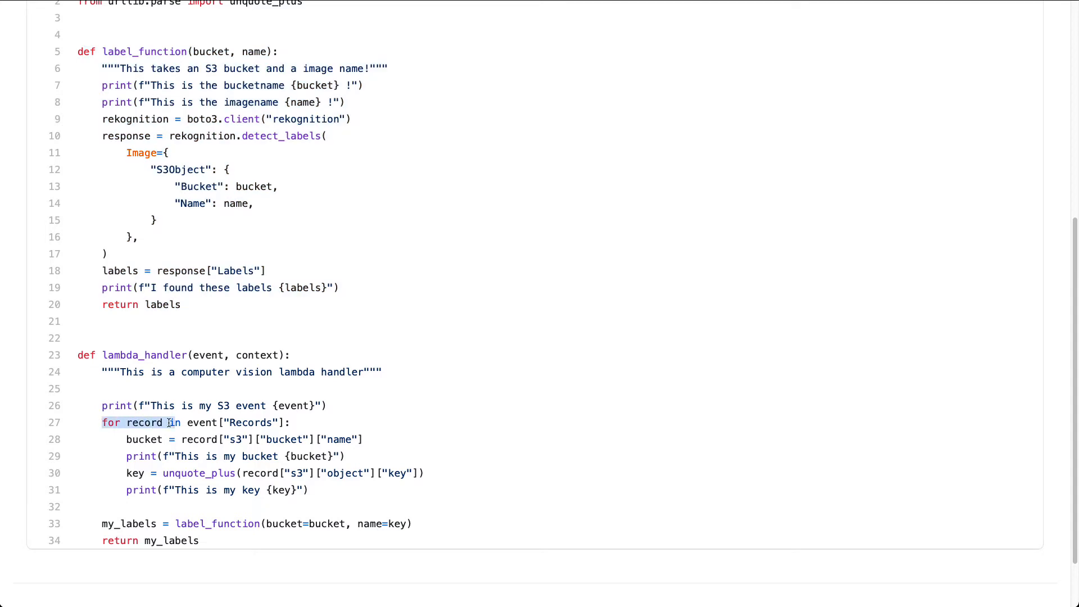
left_click_drag(103, 423, 358, 439)
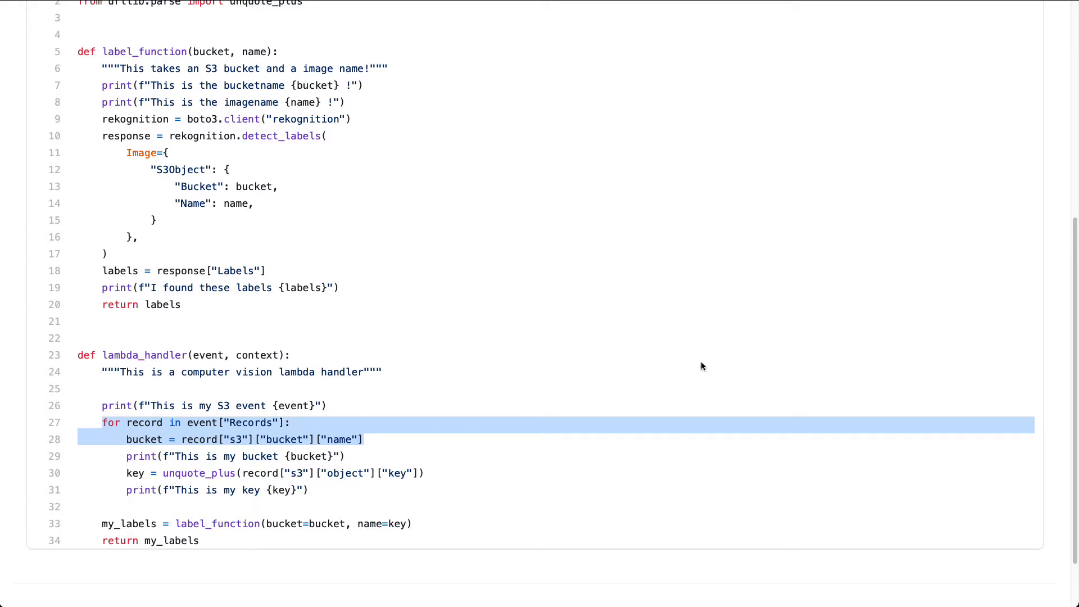
mouse_move(632, 161)
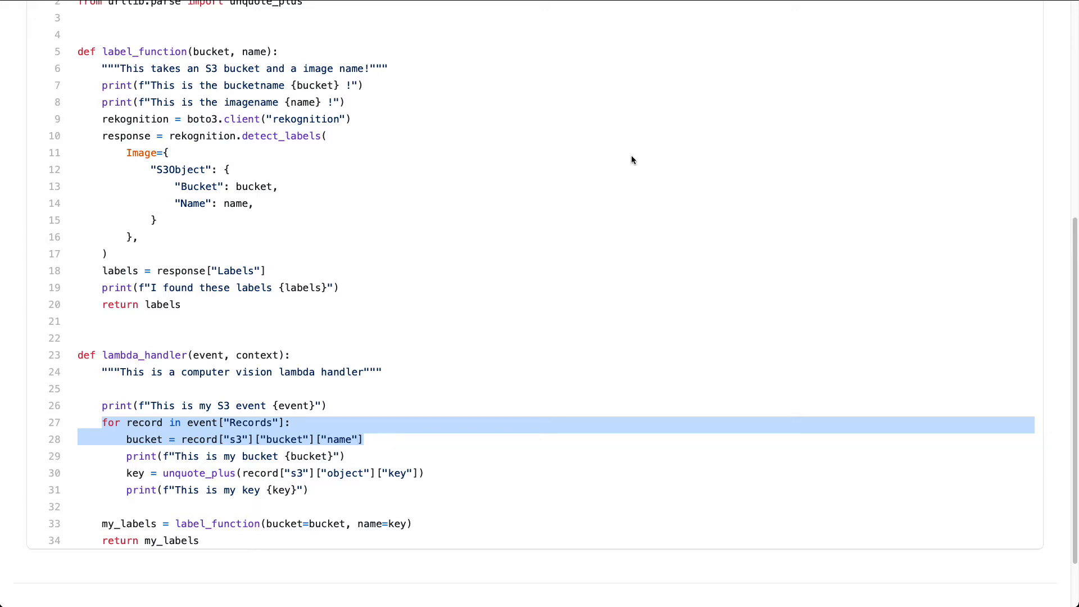
mouse_move(654, 300)
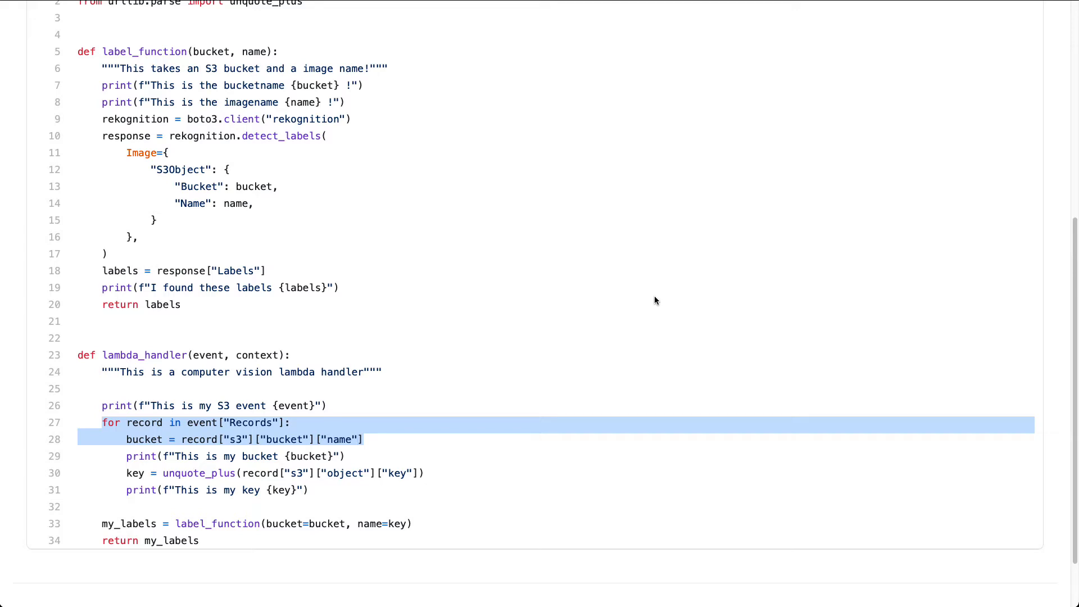
mouse_move(645, 268)
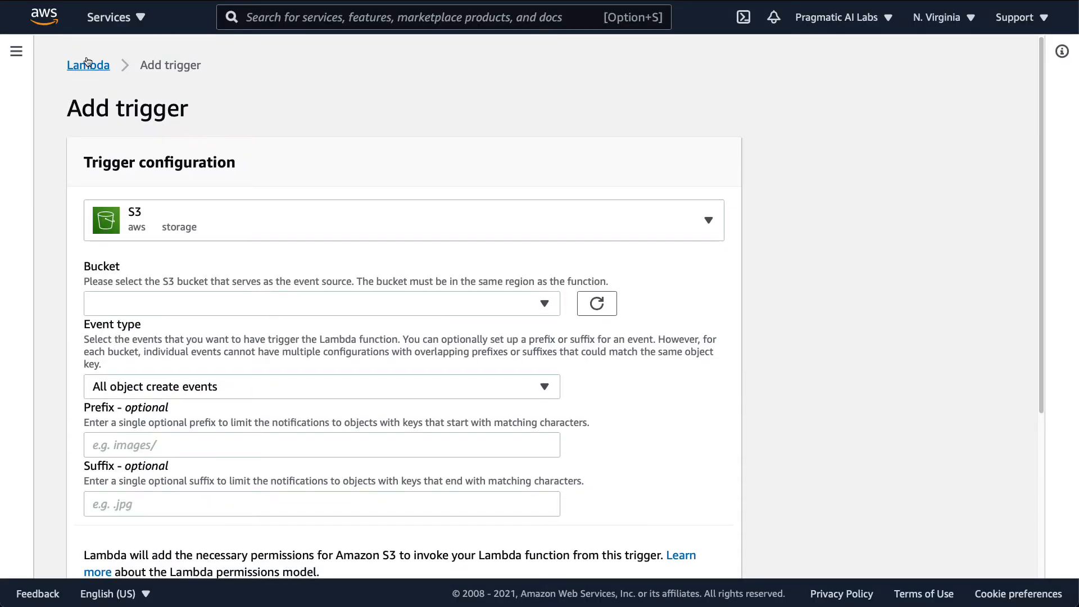
- Return to the Lambda functions list and open the s3-bucket-label function
left_click(87, 65)
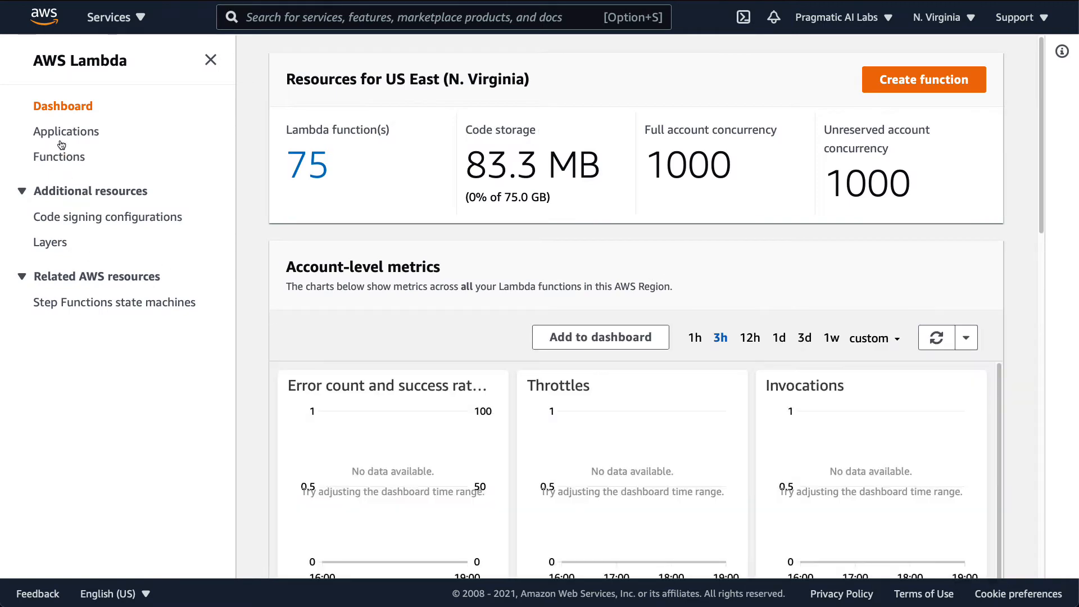
left_click(59, 156)
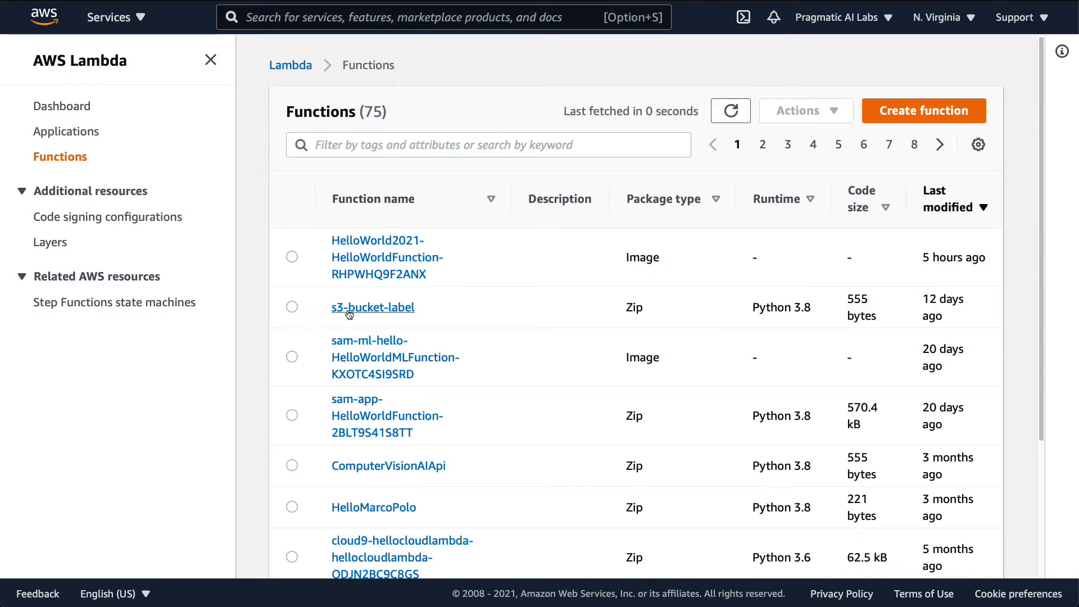
left_click(373, 307)
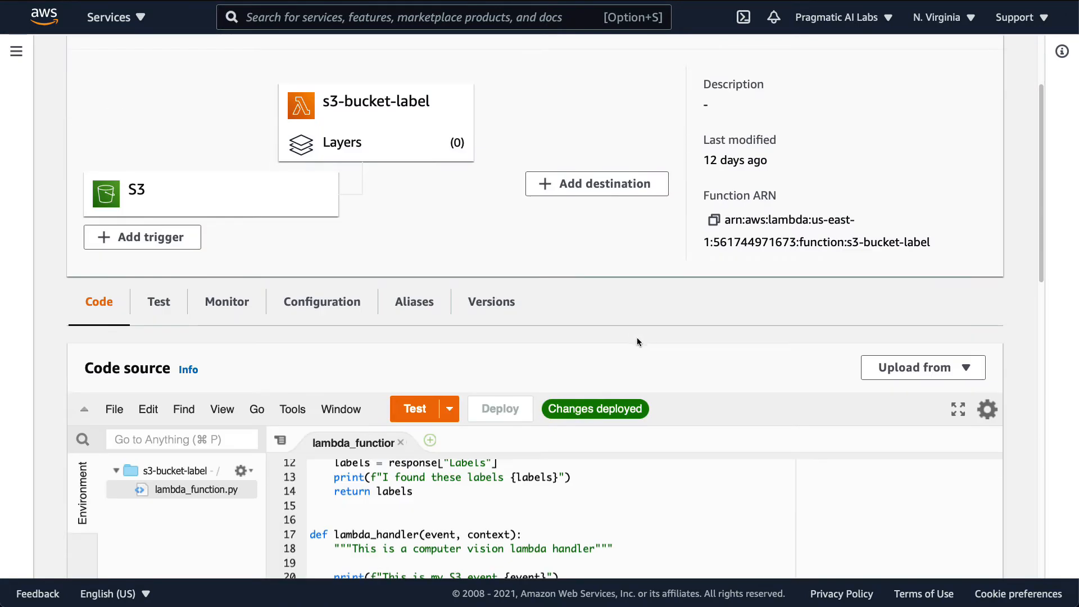
- View the function's S3 trigger on lambda-trigger-demo-duke under Configuration > Triggers
scroll("down", 3)
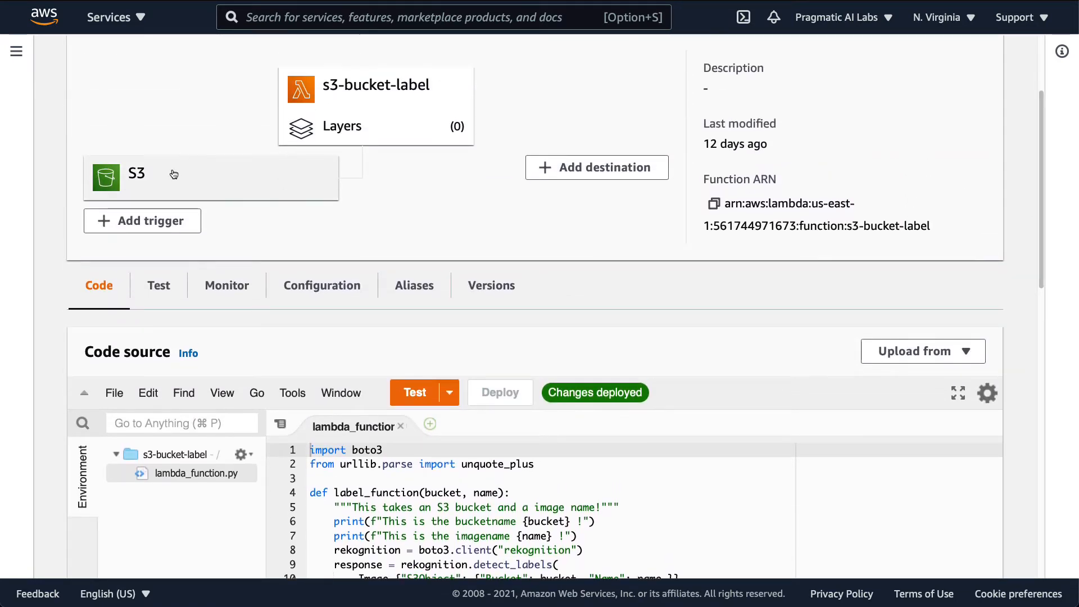
left_click(322, 285)
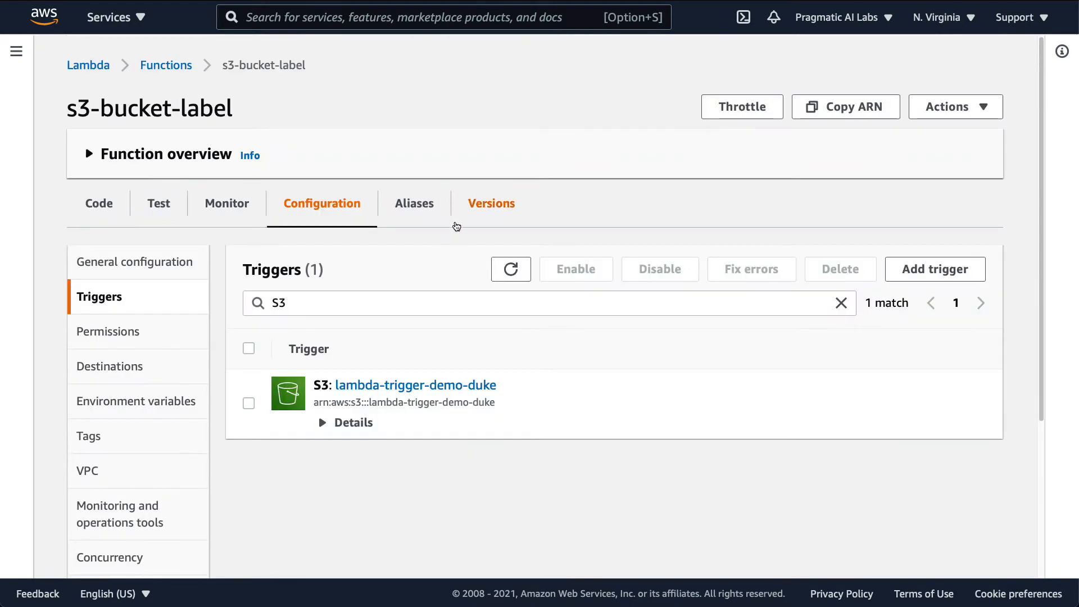
left_click(346, 422)
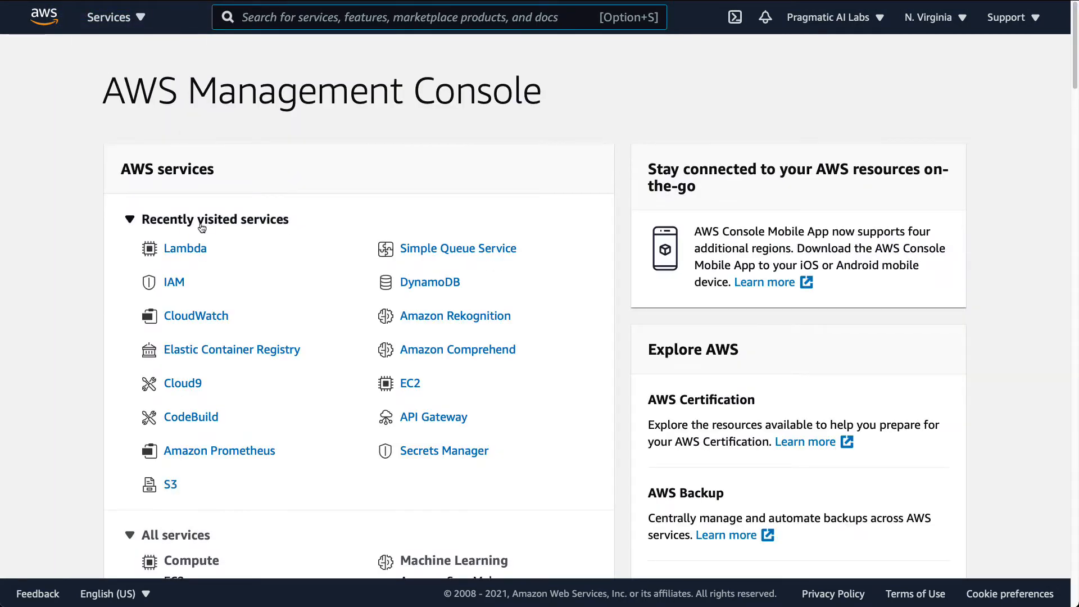
- Go to S3, filter buckets by 'duke' and open lambda-trigger-demo-duke
type("s")
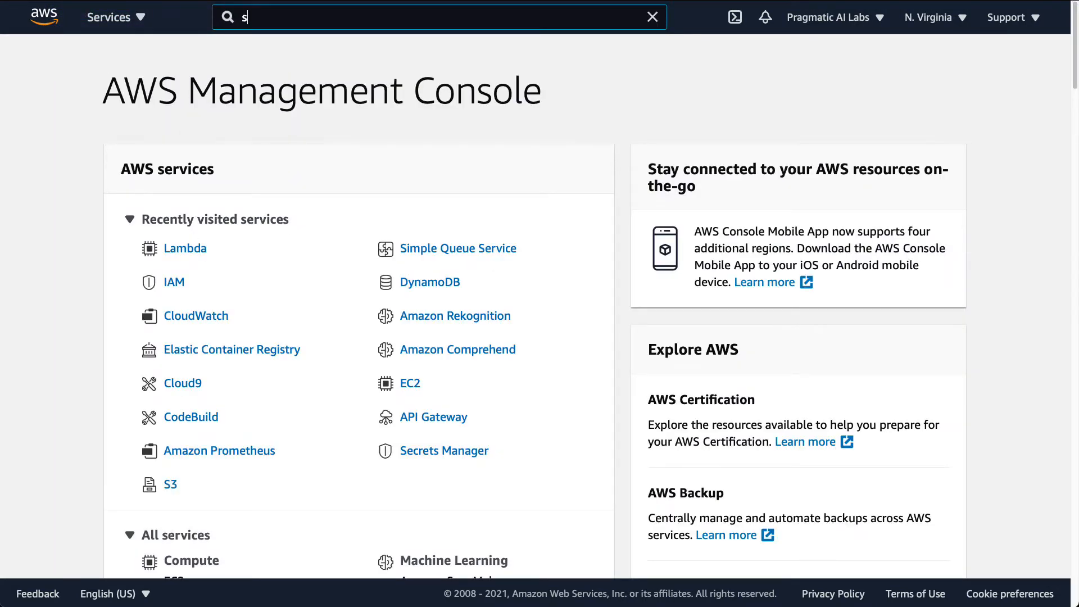
left_click(651, 17)
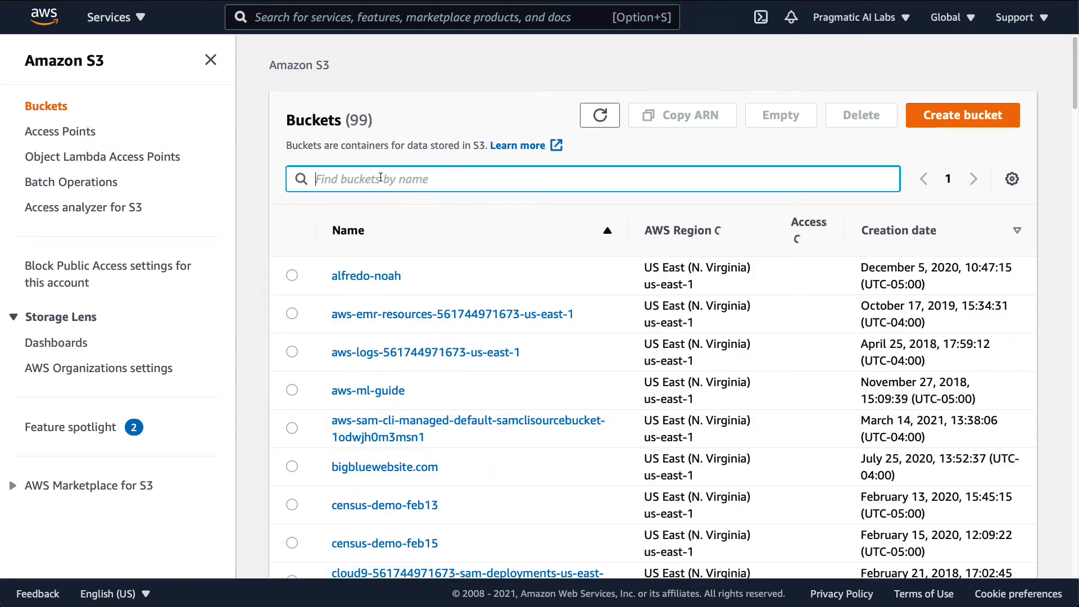
type("duke")
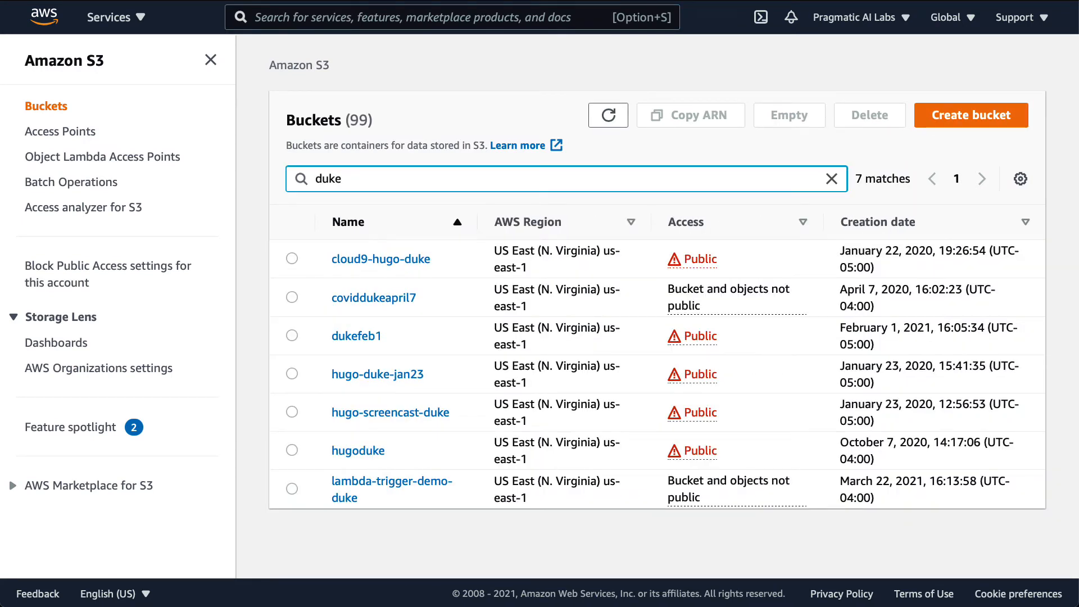
left_click(391, 489)
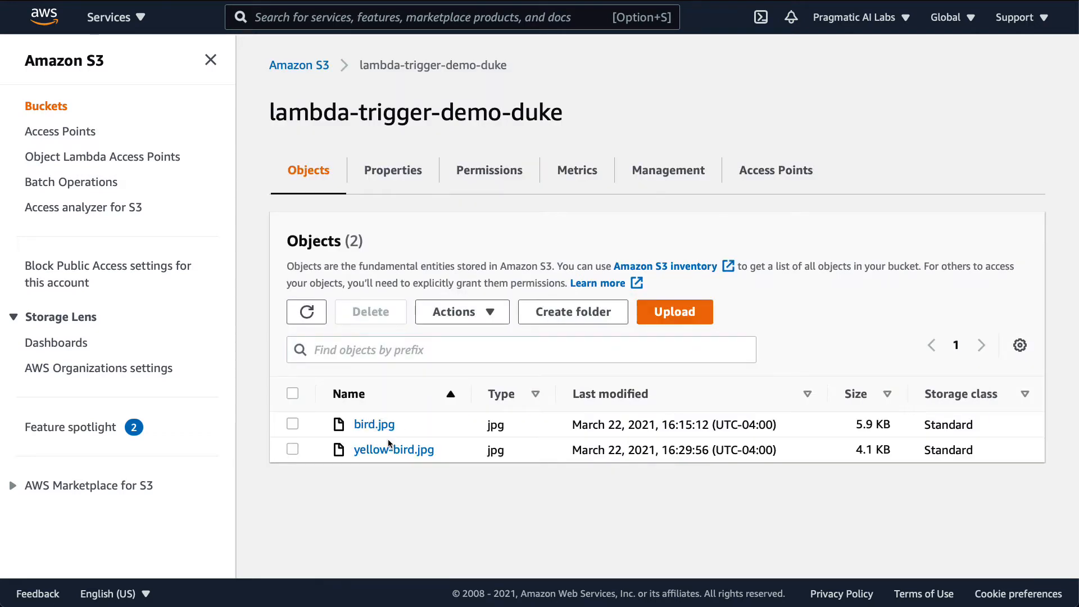
mouse_move(588, 394)
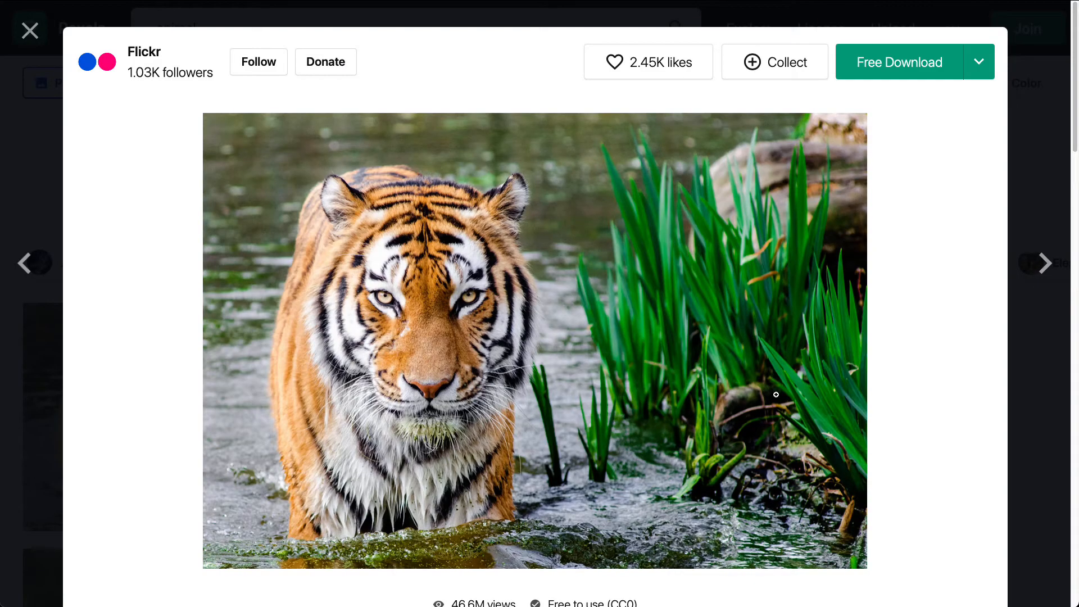
- Download the tiger photo at Original size and allow the browser to save it
scroll("down", 3)
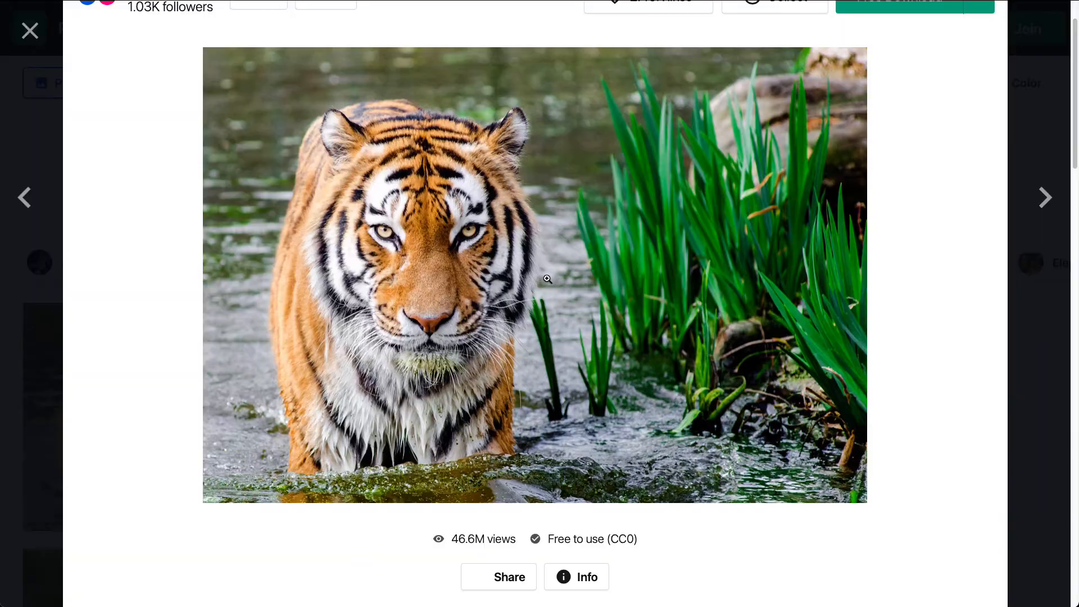
left_click(978, 62)
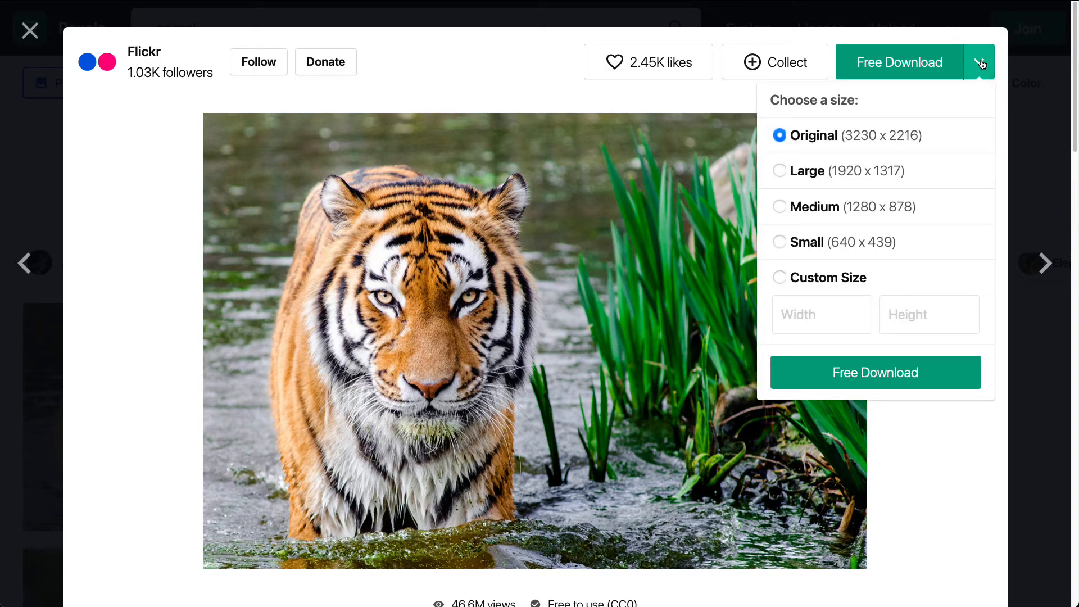
left_click(875, 372)
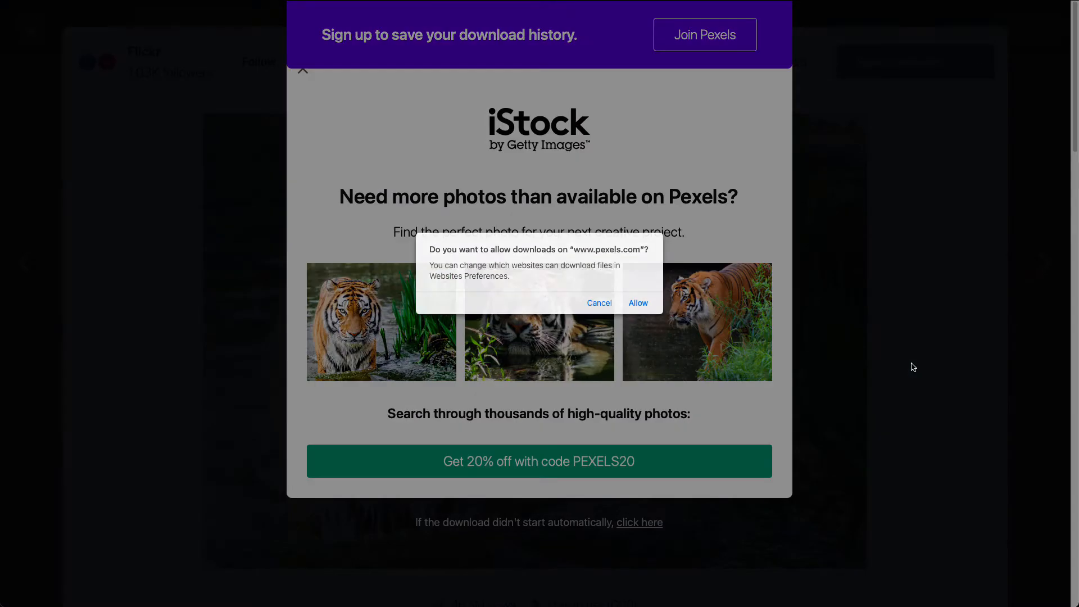
left_click(637, 303)
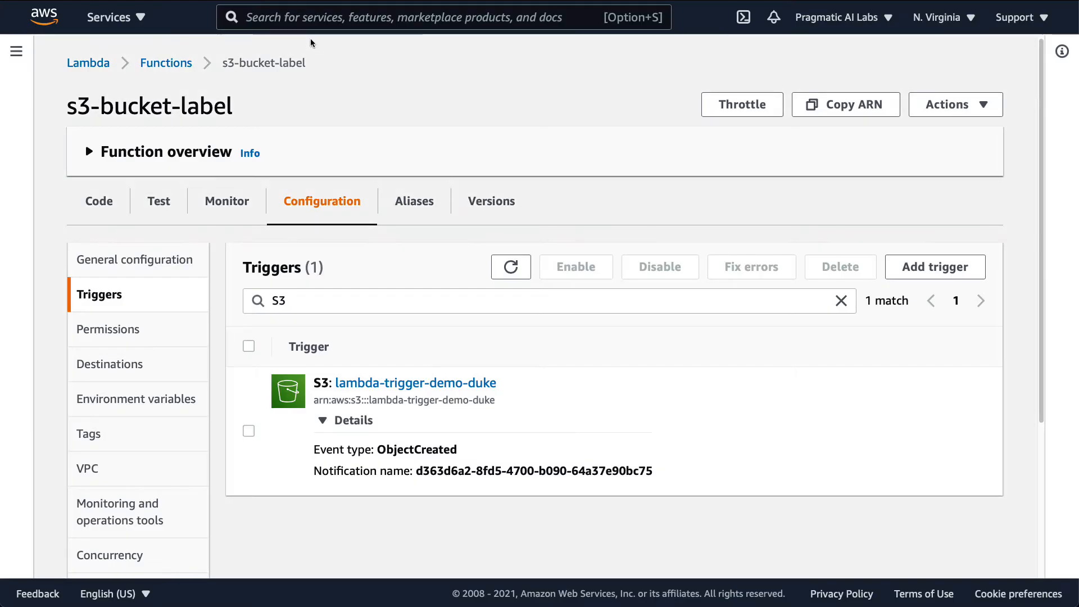
- Upload the downloaded tiger image into the lambda-trigger-demo-duke bucket
left_click(416, 382)
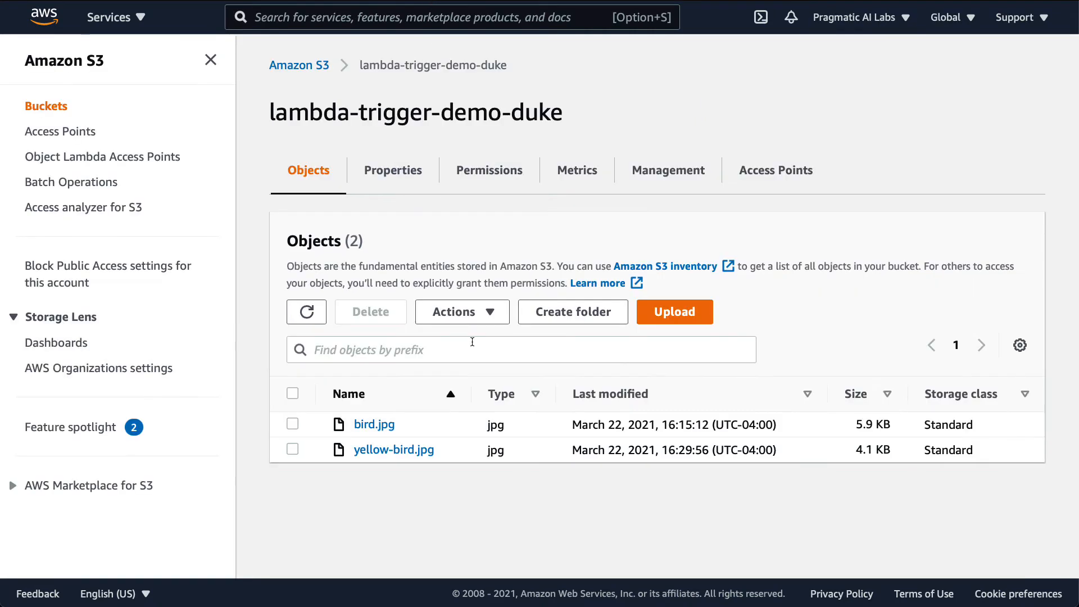
left_click(674, 311)
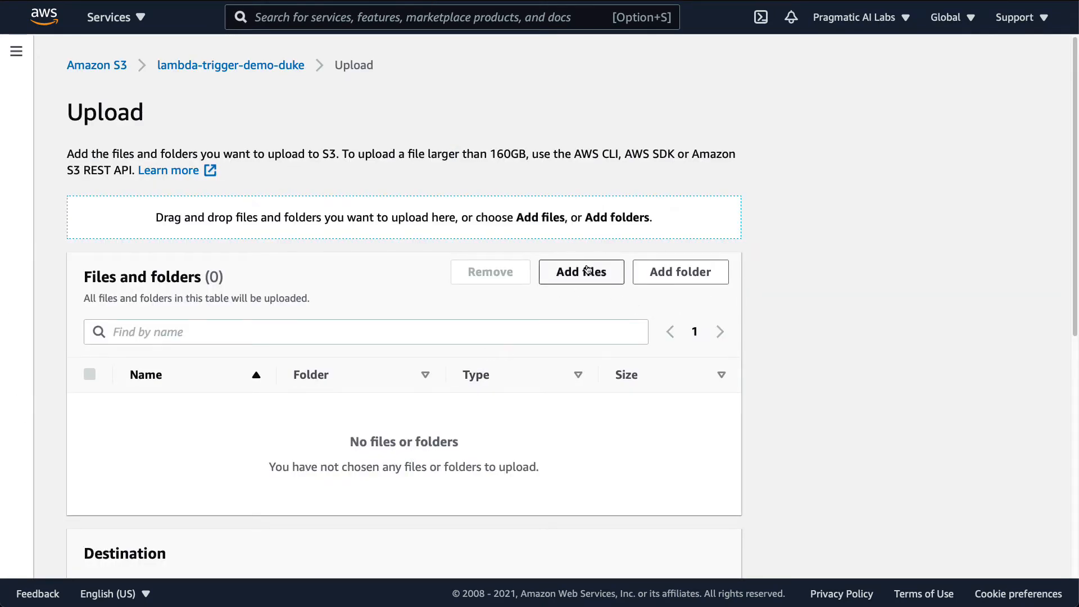
left_click(582, 271)
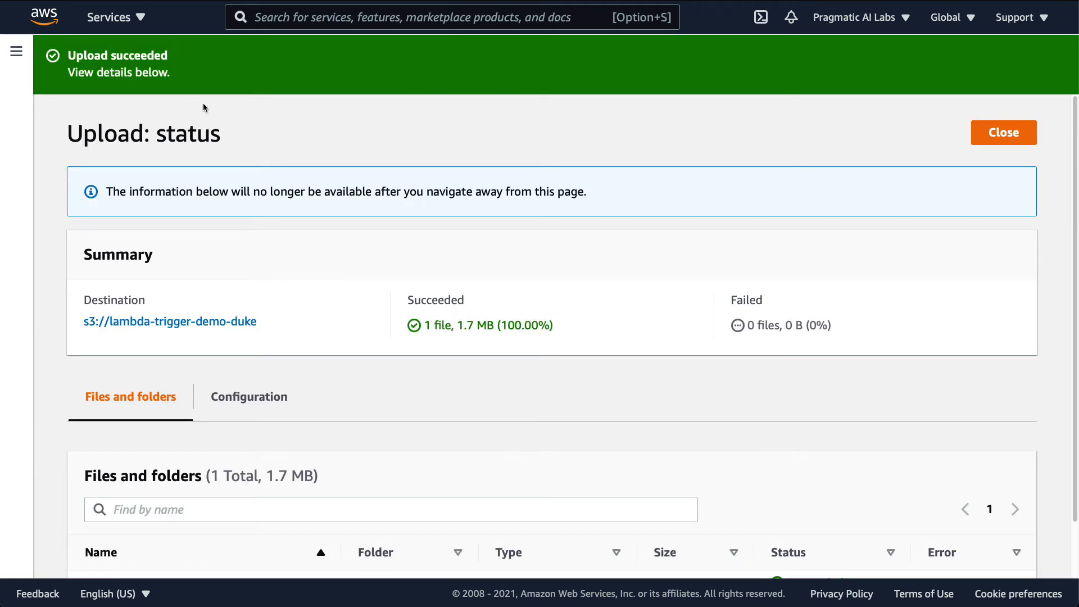
mouse_move(222, 91)
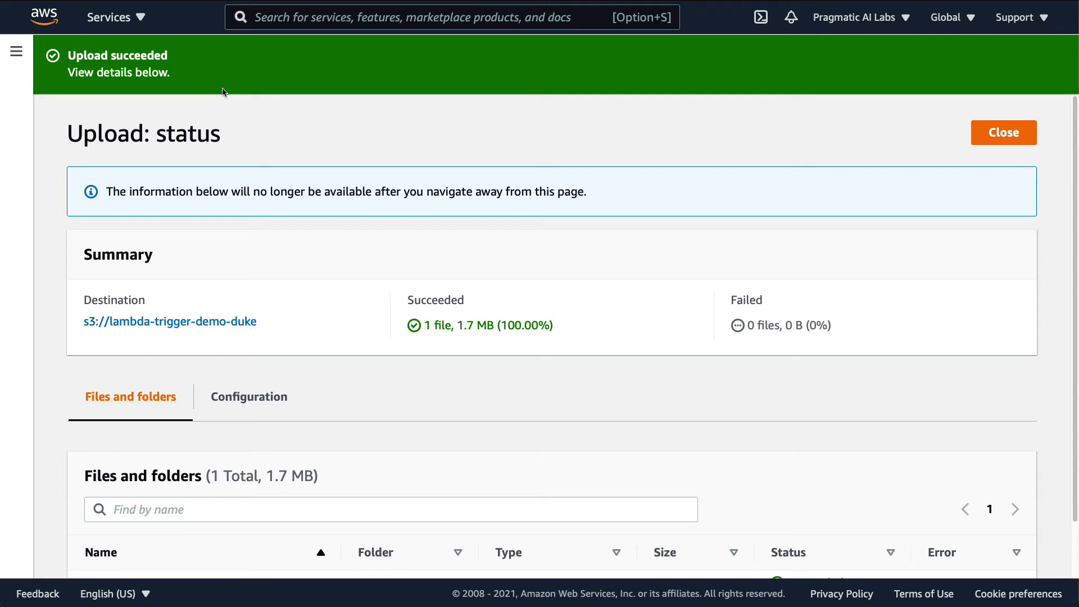
mouse_move(232, 90)
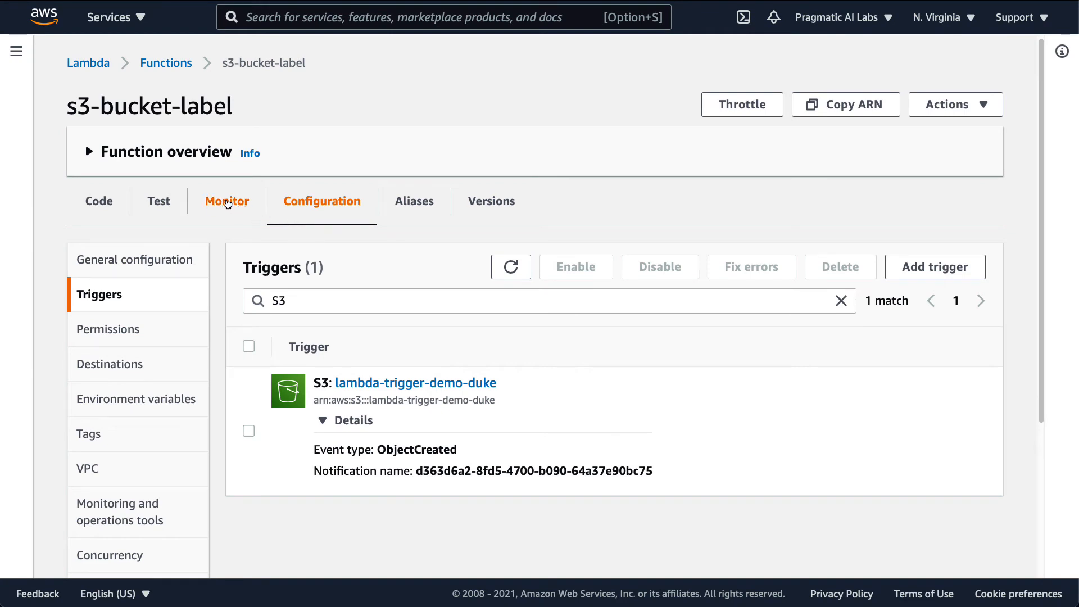
- From the Monitor tab, view s3-bucket-label logs in CloudWatch and open the newest stream
left_click(226, 202)
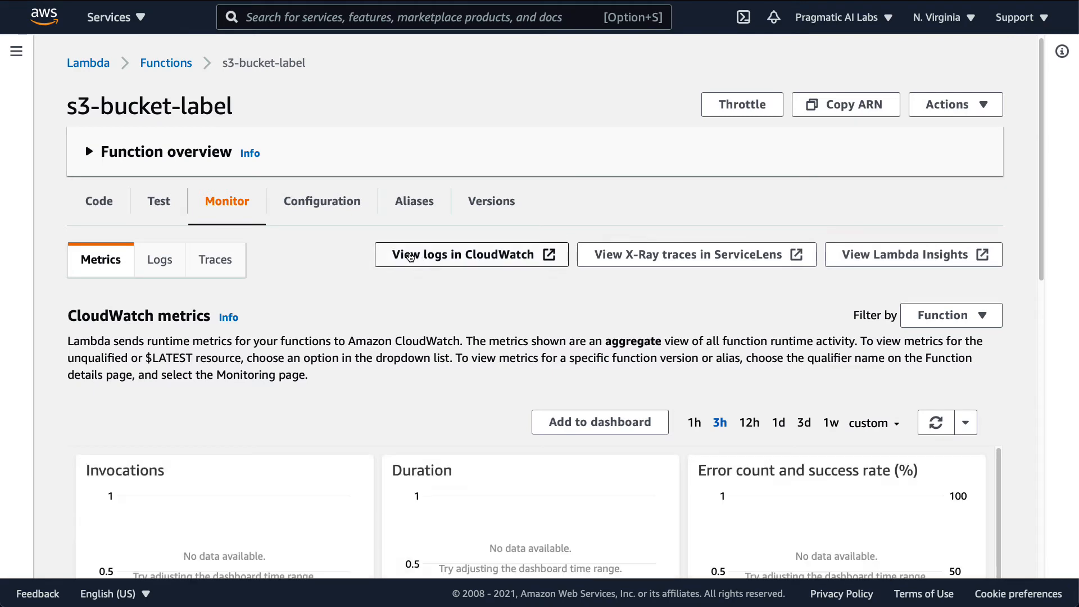
left_click(462, 254)
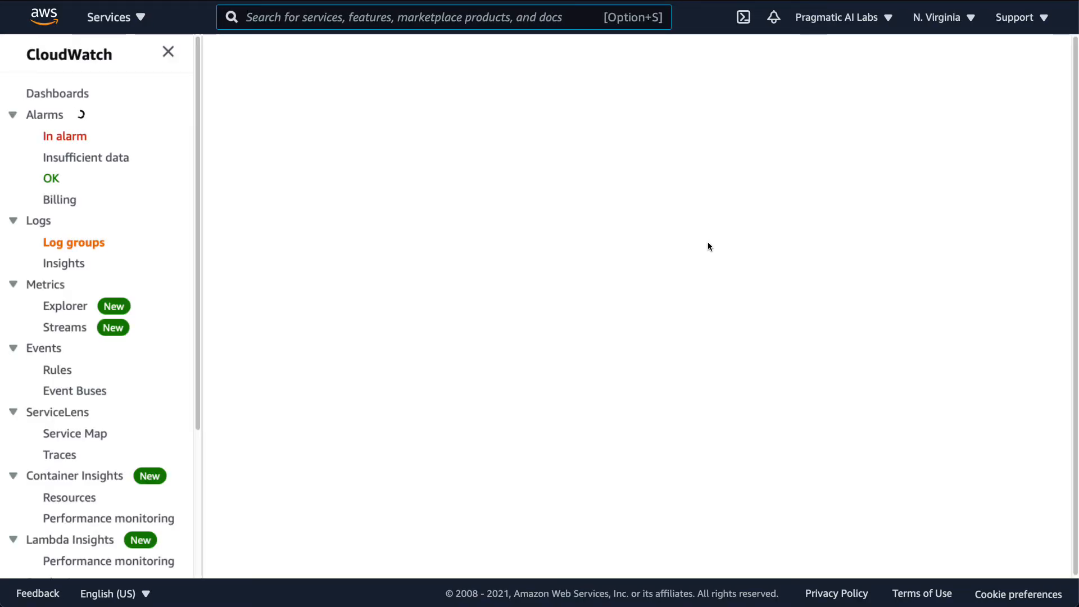
left_click(74, 242)
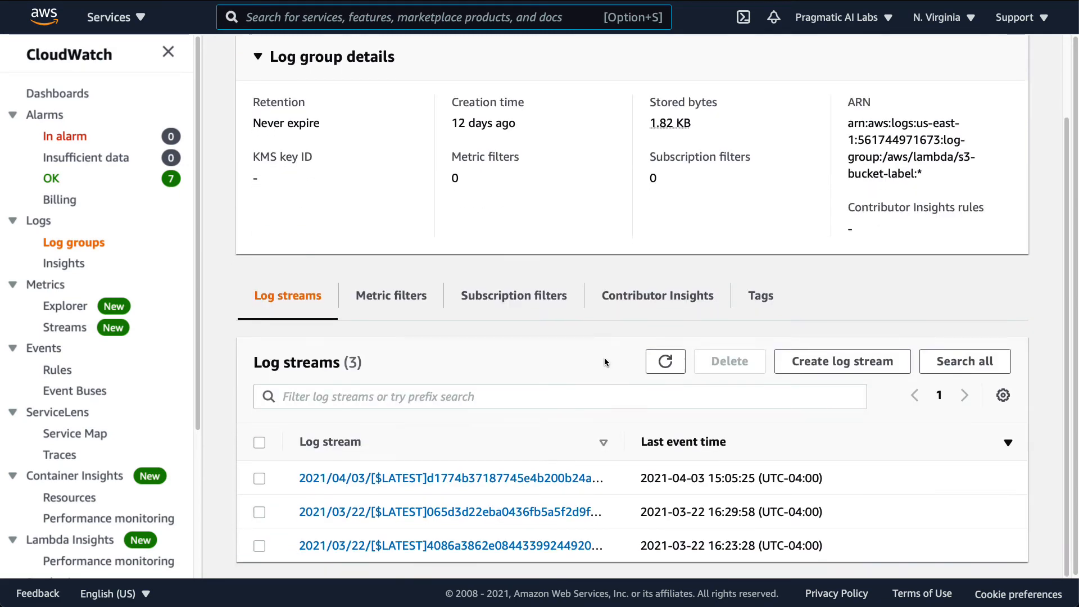
left_click(450, 478)
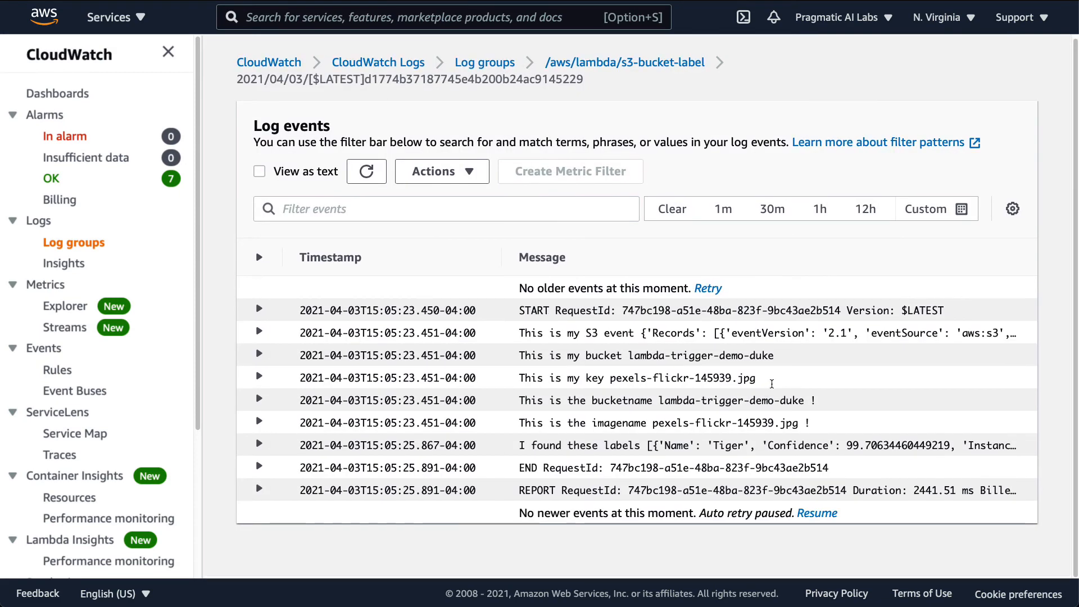
mouse_move(610, 383)
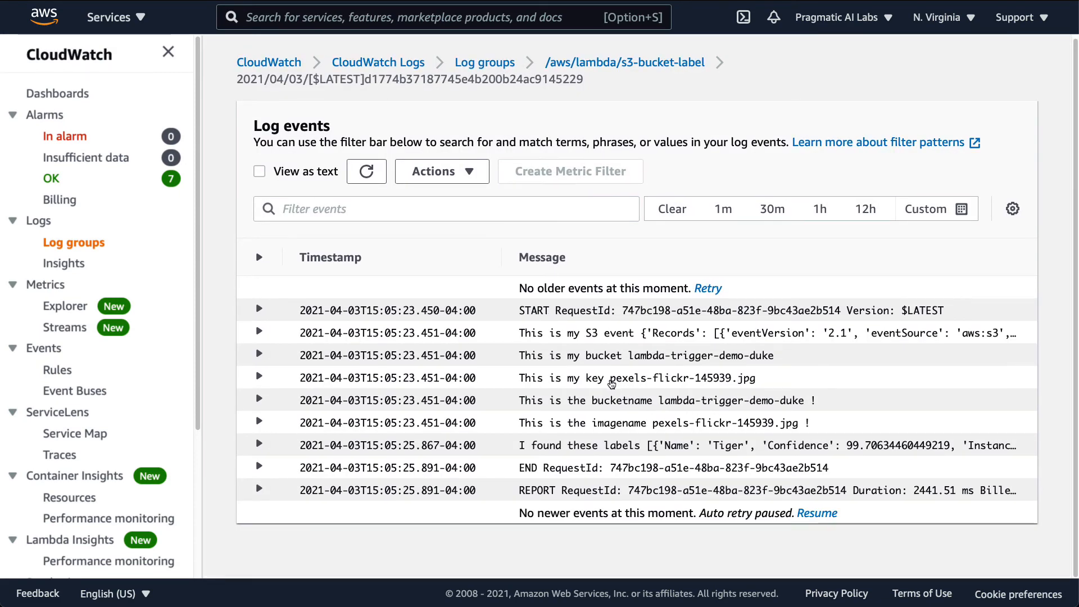
mouse_move(728, 382)
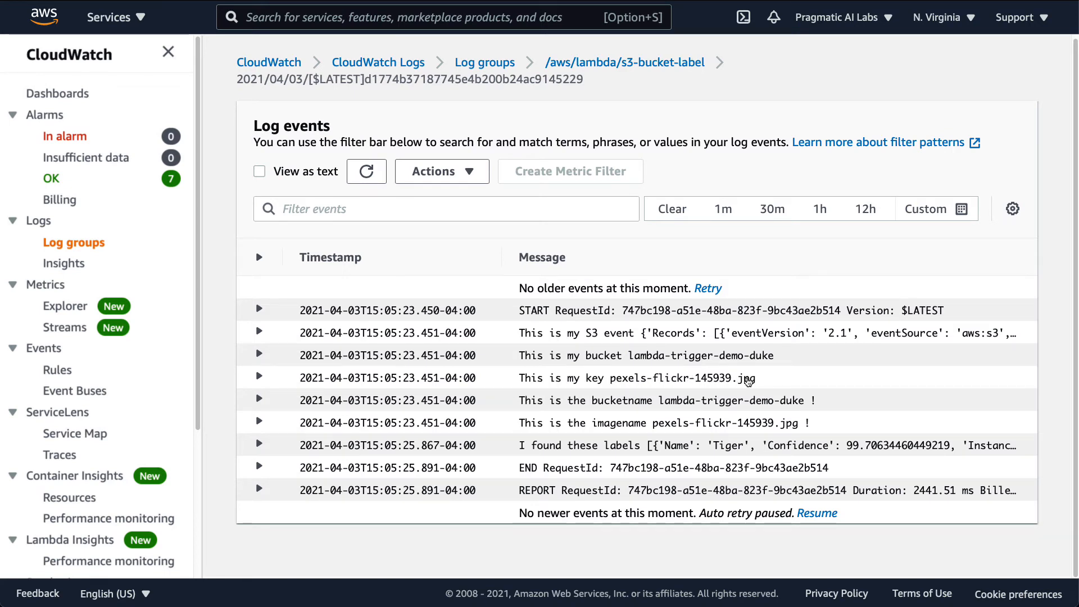
mouse_move(643, 445)
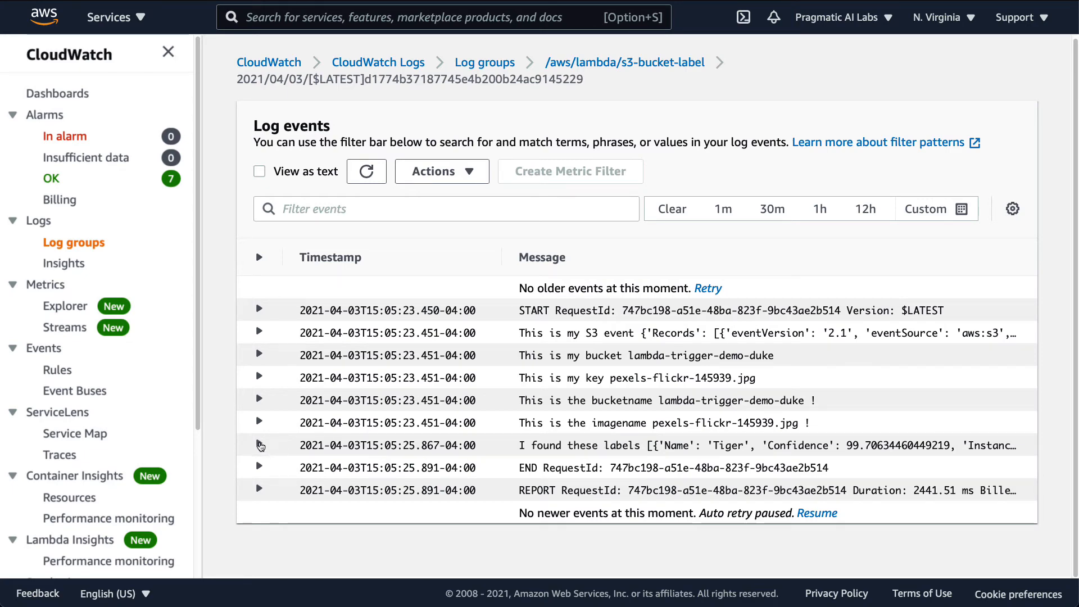
- Expand the 'I found these labels' event and mark the Tiger label
left_click(260, 445)
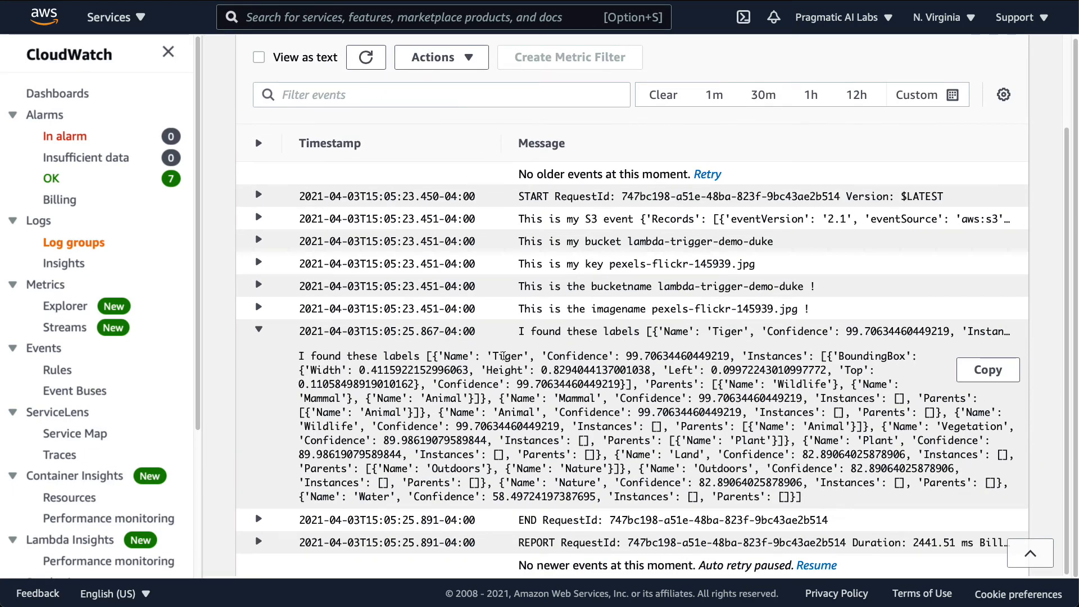
double_click(799, 385)
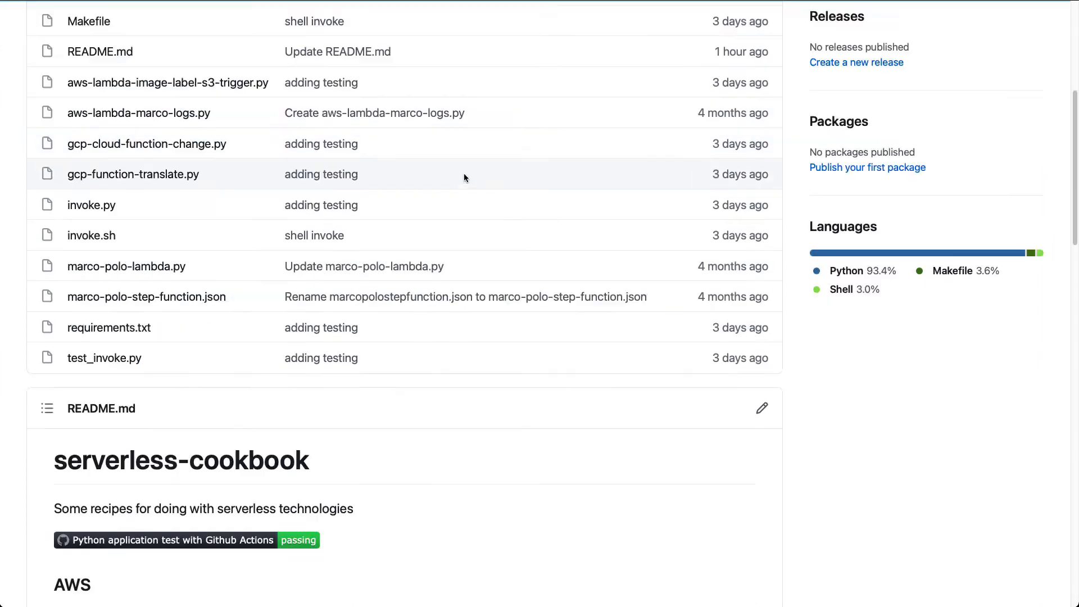
- Scroll through the serverless-cookbook repository file list on GitHub
scroll("down", 3)
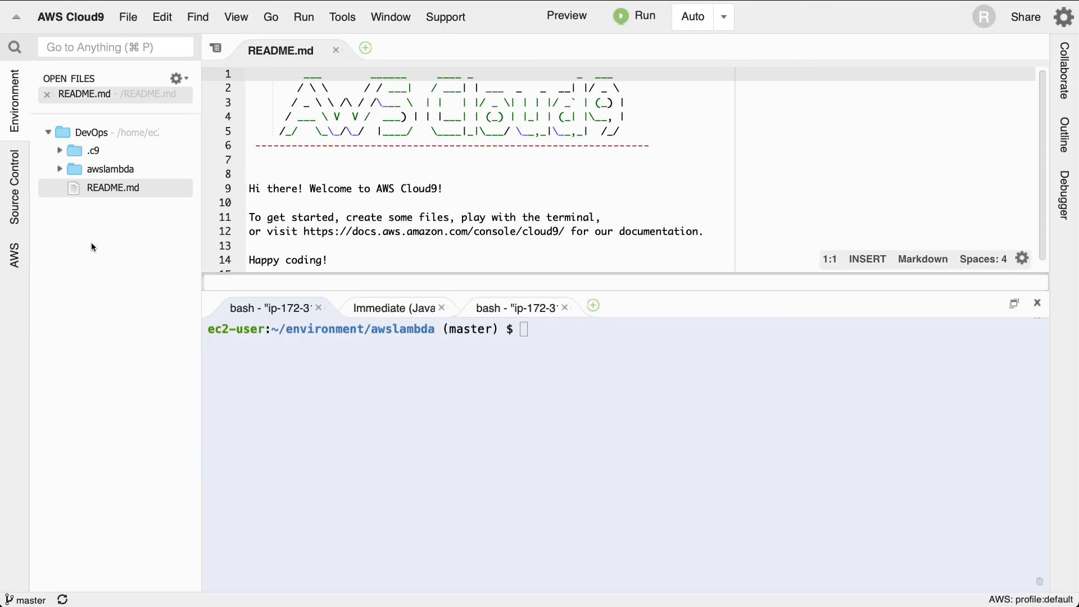
- List Lambda functions in the AWS Explorer and show actions for s3-bucket-label
left_click(13, 256)
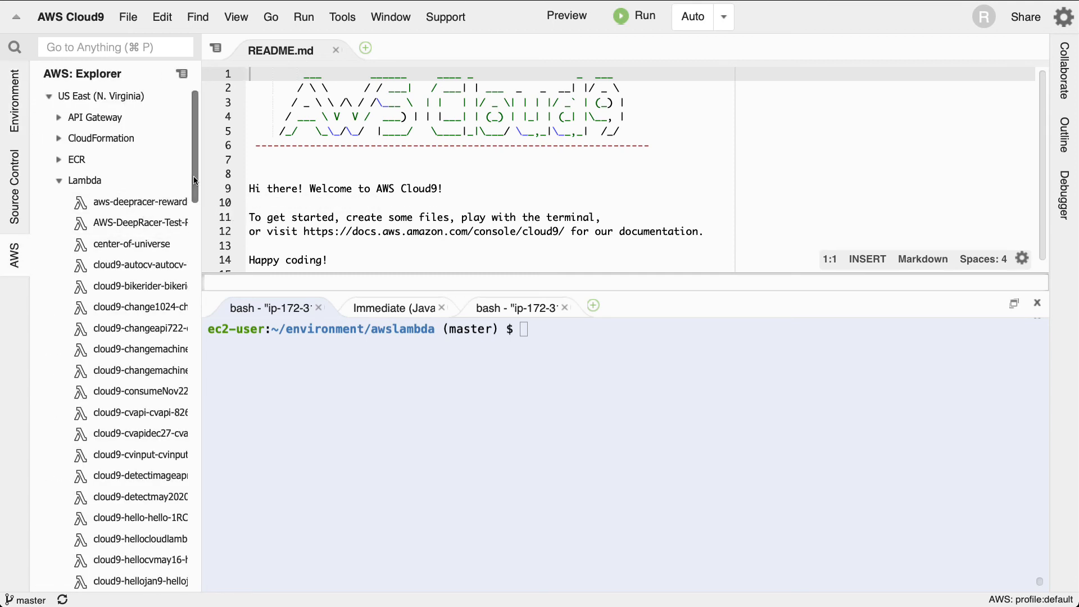
scroll("down", 3)
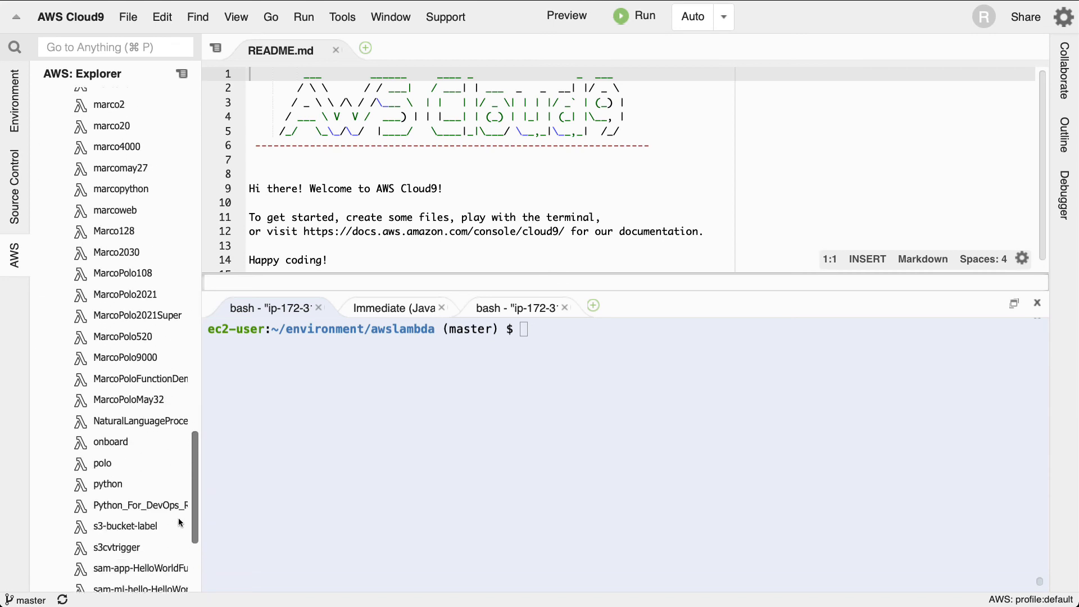
scroll("down", 3)
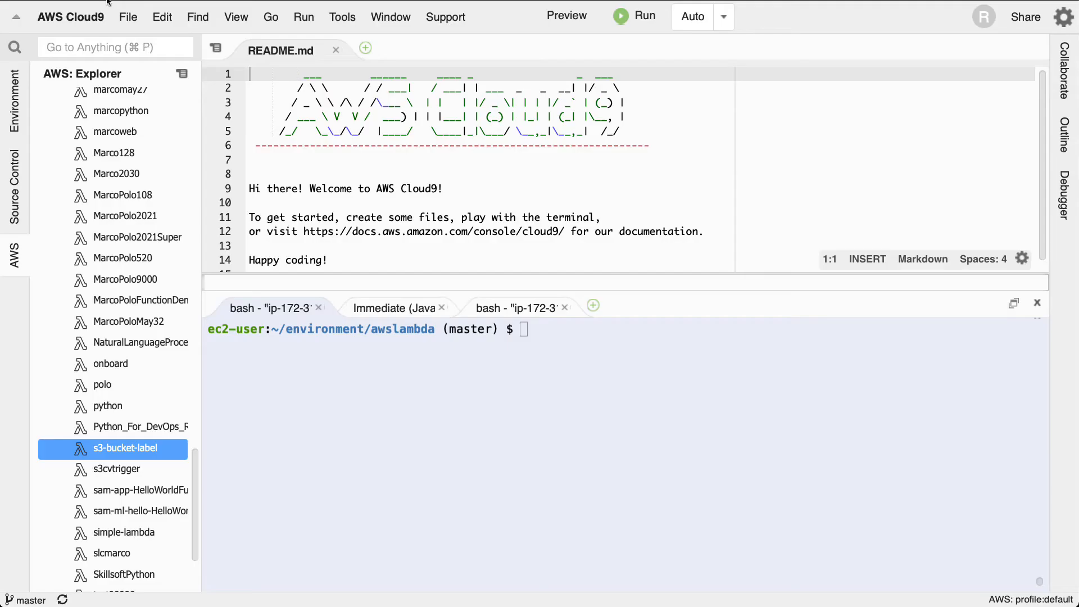
right_click(136, 449)
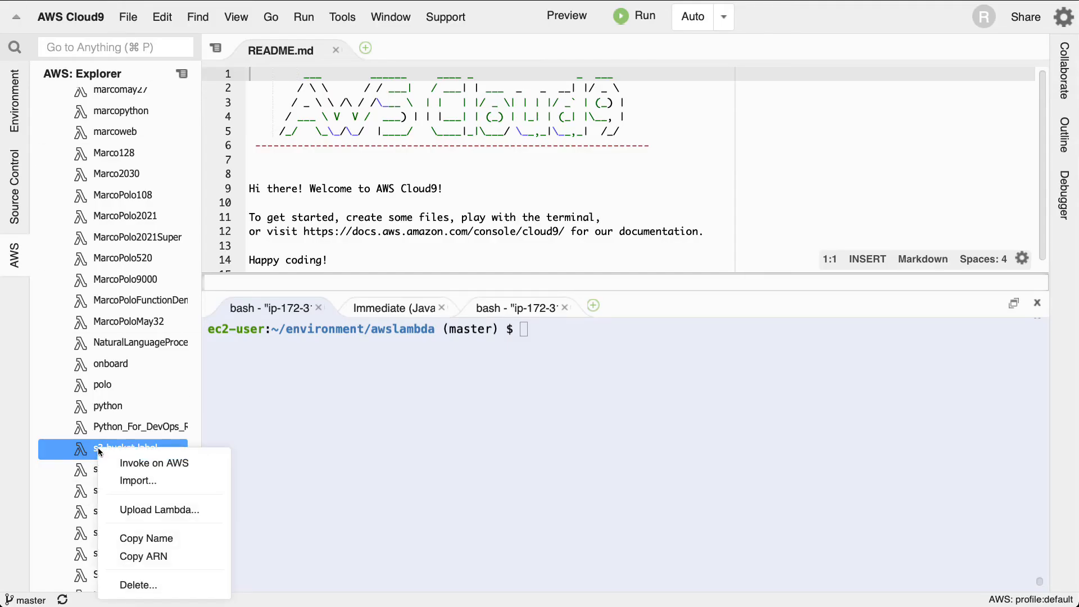
mouse_move(158, 510)
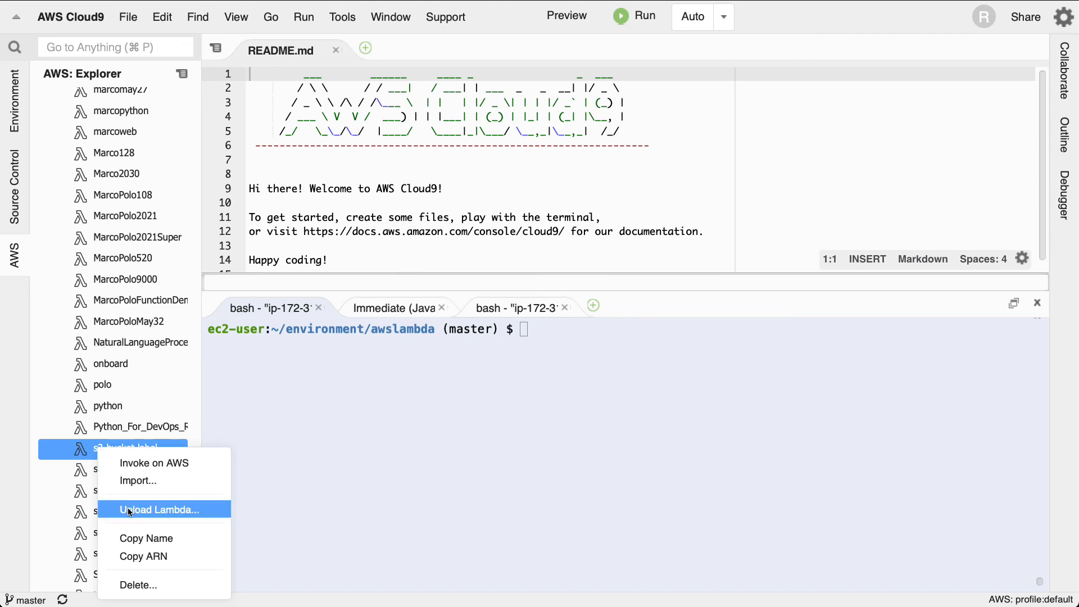
mouse_move(137, 480)
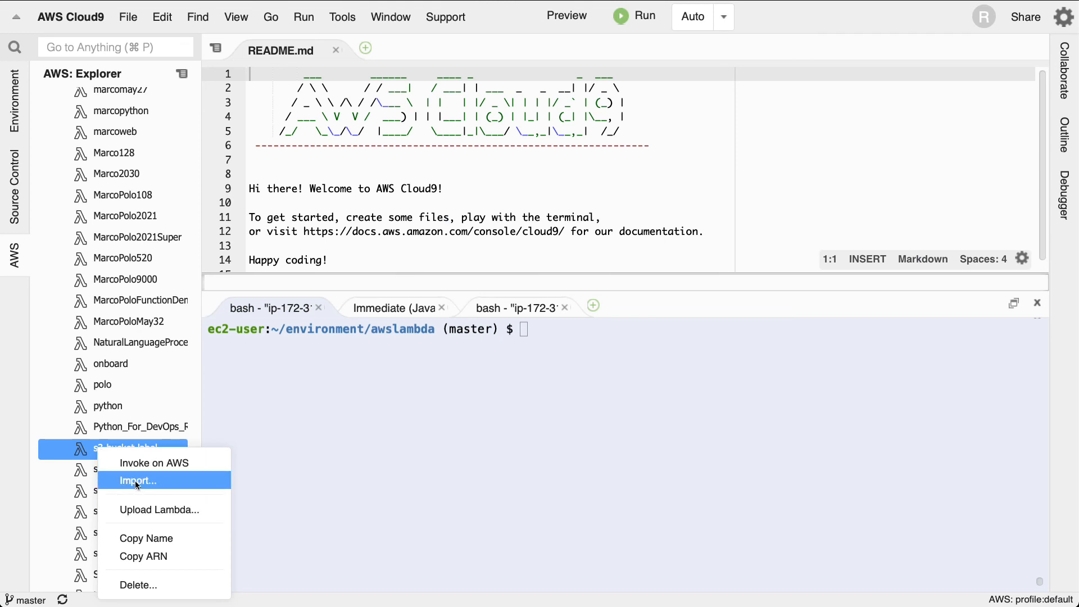
- Import the s3-bucket-label function code into Cloud9 so lambda_function.py opens for editing
left_click(138, 480)
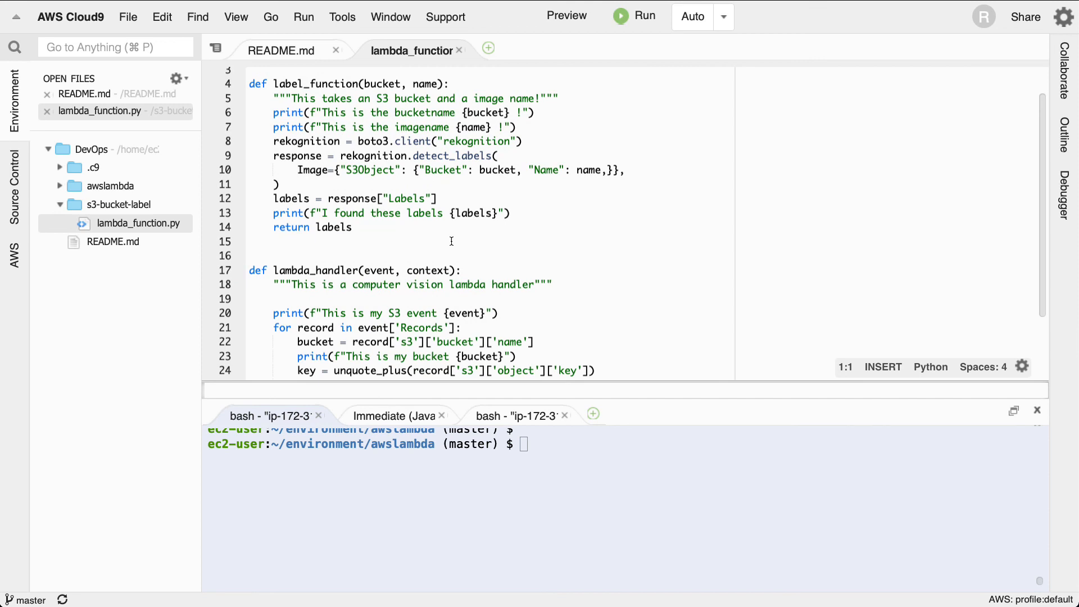
mouse_move(469, 234)
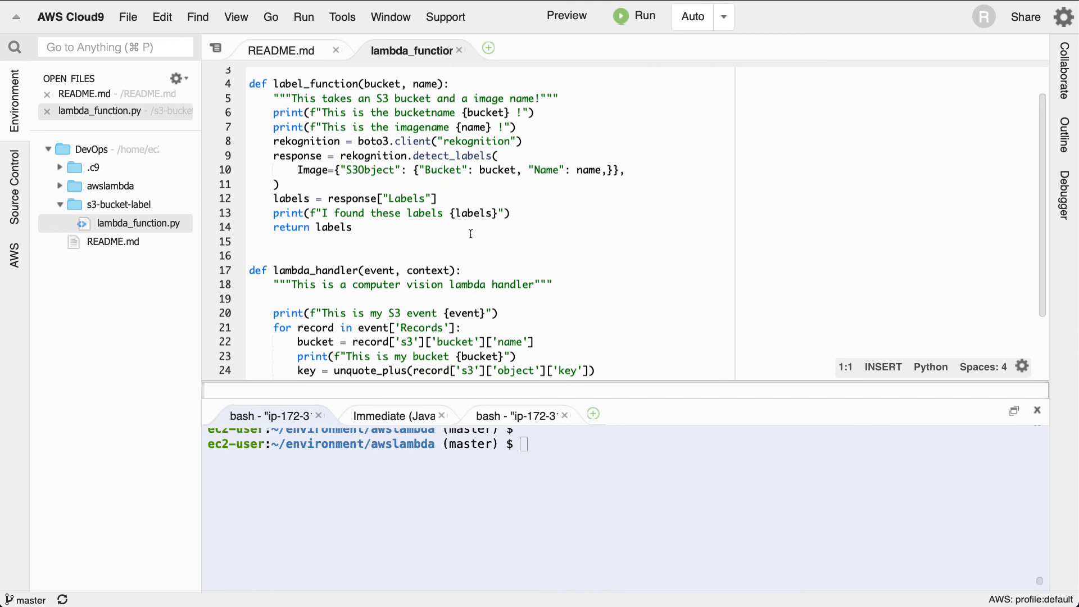